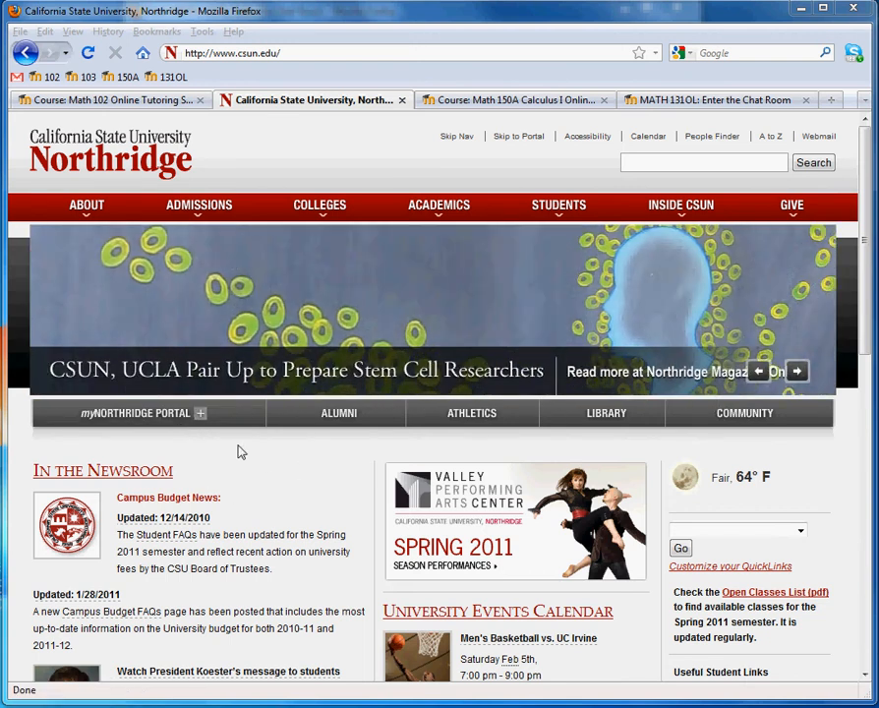
- Reach the university's Moodle site through the myNorthridge Portal panel on csun.edu
left_click(201, 413)
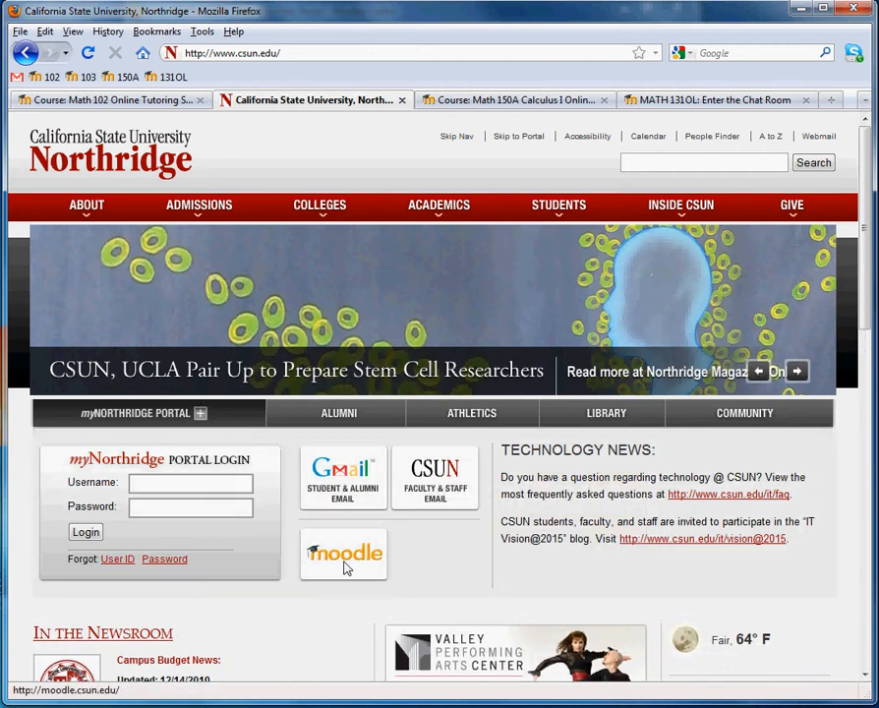
left_click(342, 555)
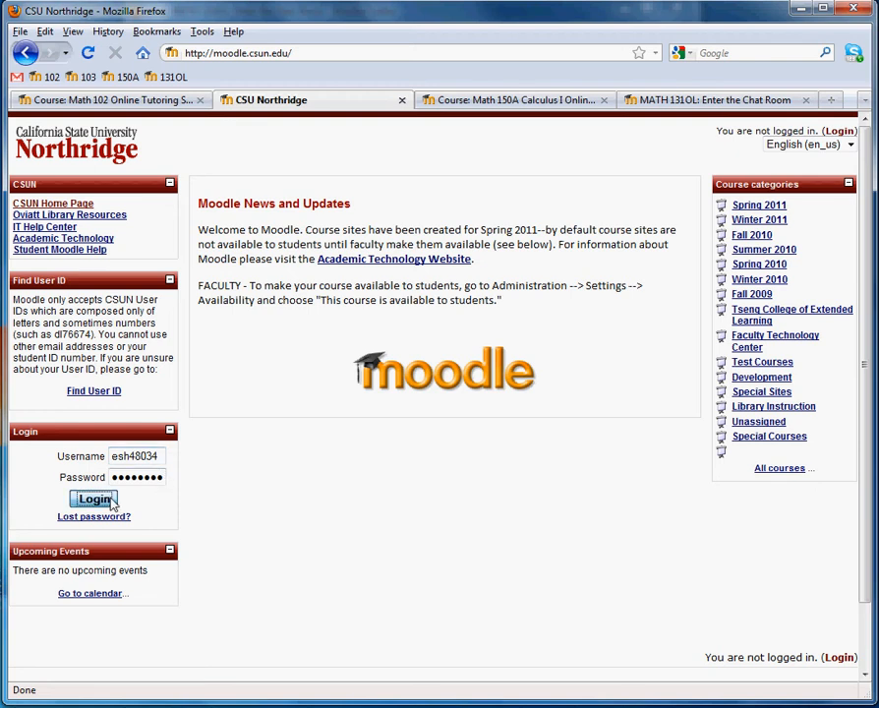
- Log in and search courses for 'online tutoring', returning three matching courses
left_click(95, 500)
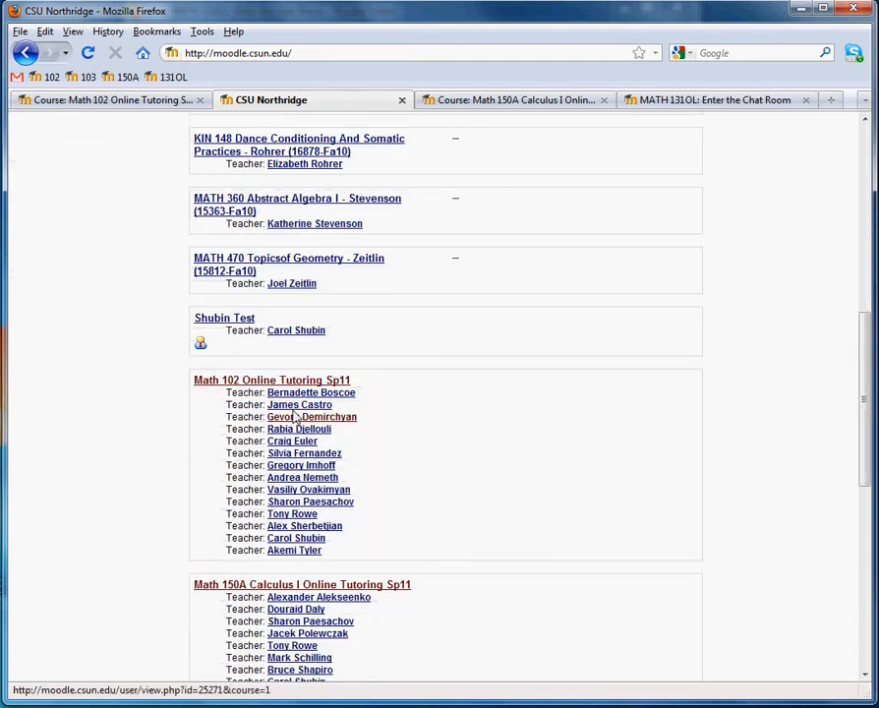
scroll("down", 3)
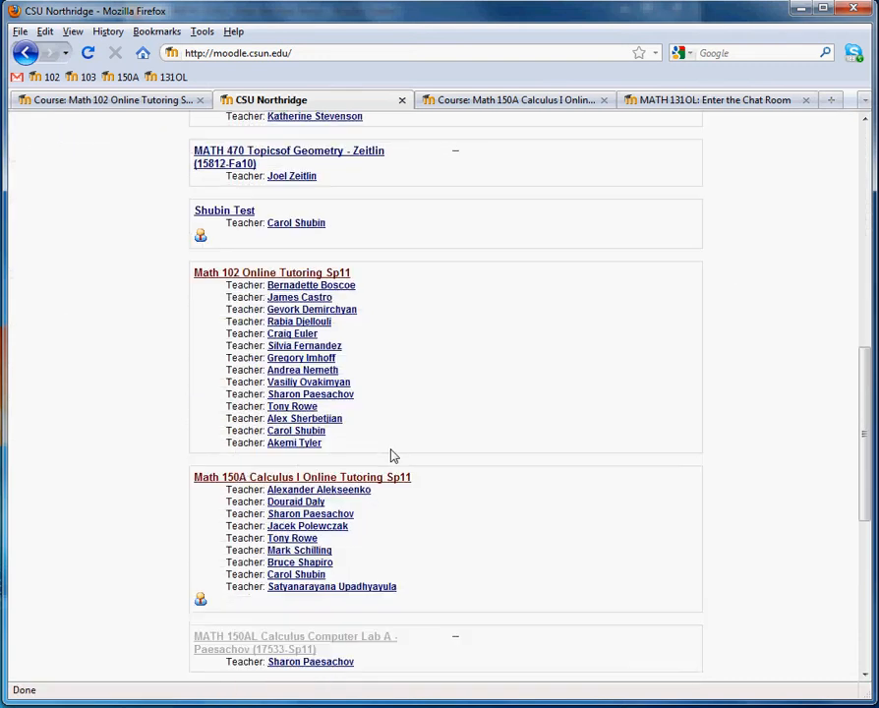
scroll("down", 3)
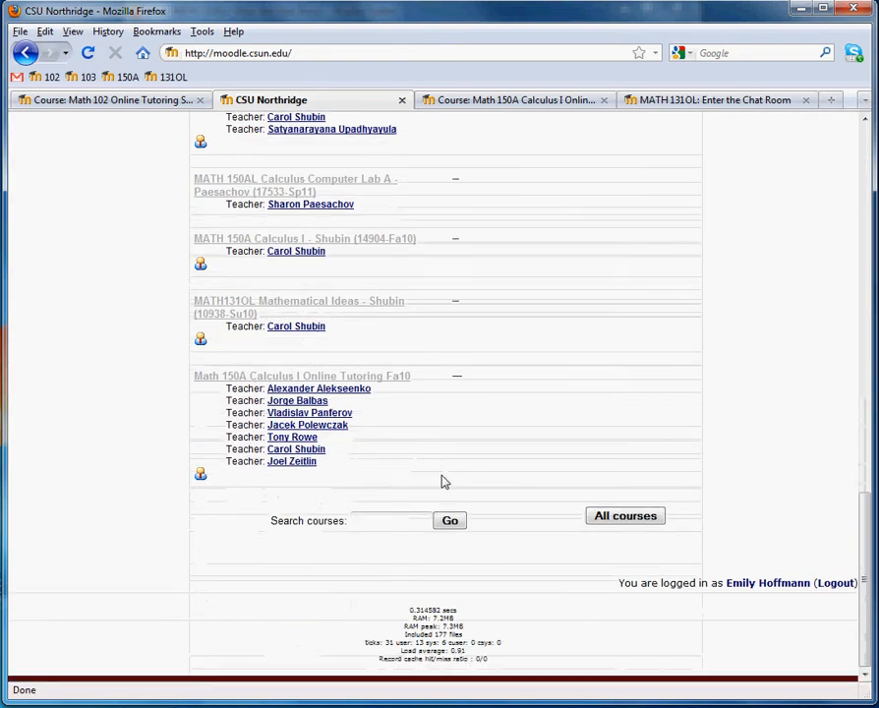
left_click(391, 519)
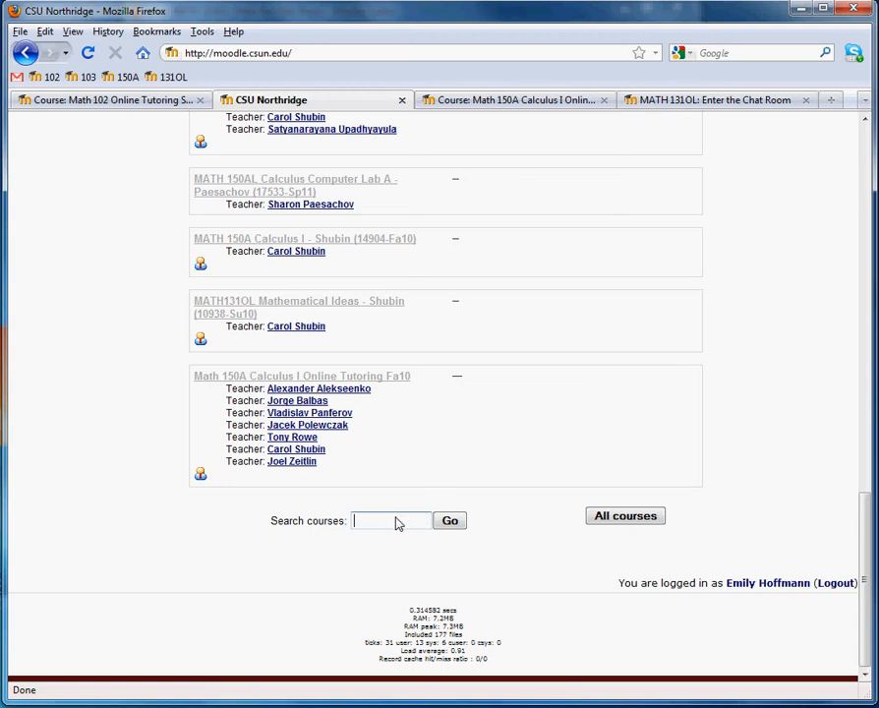
type("online")
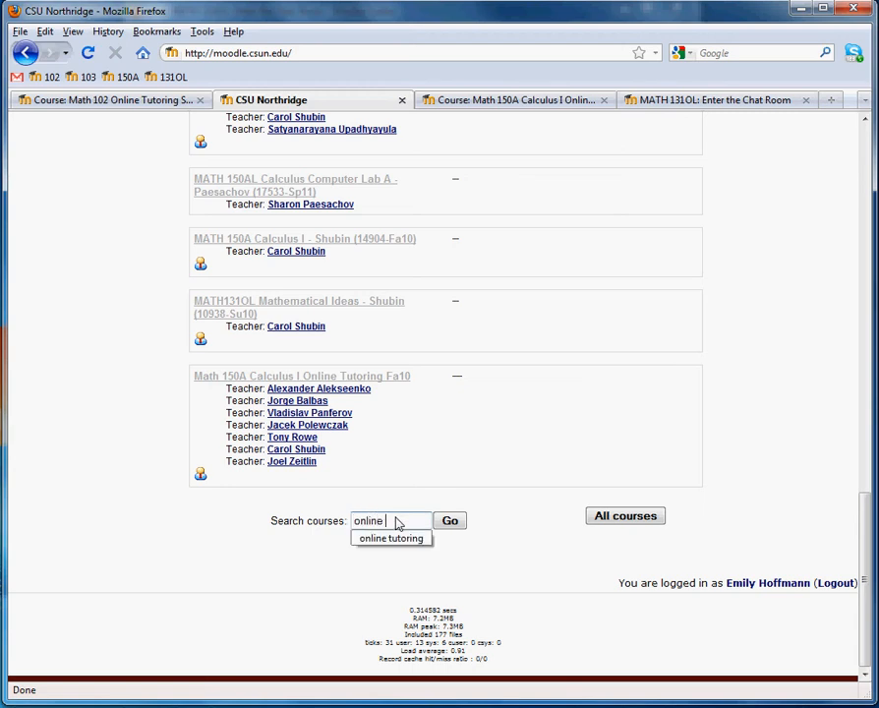
left_click(390, 539)
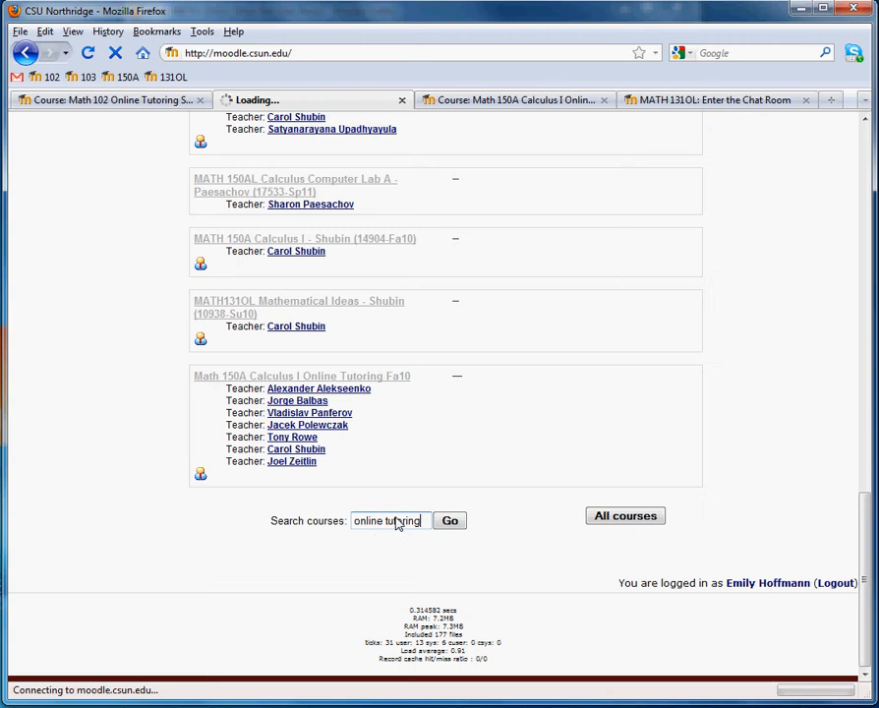
left_click(449, 519)
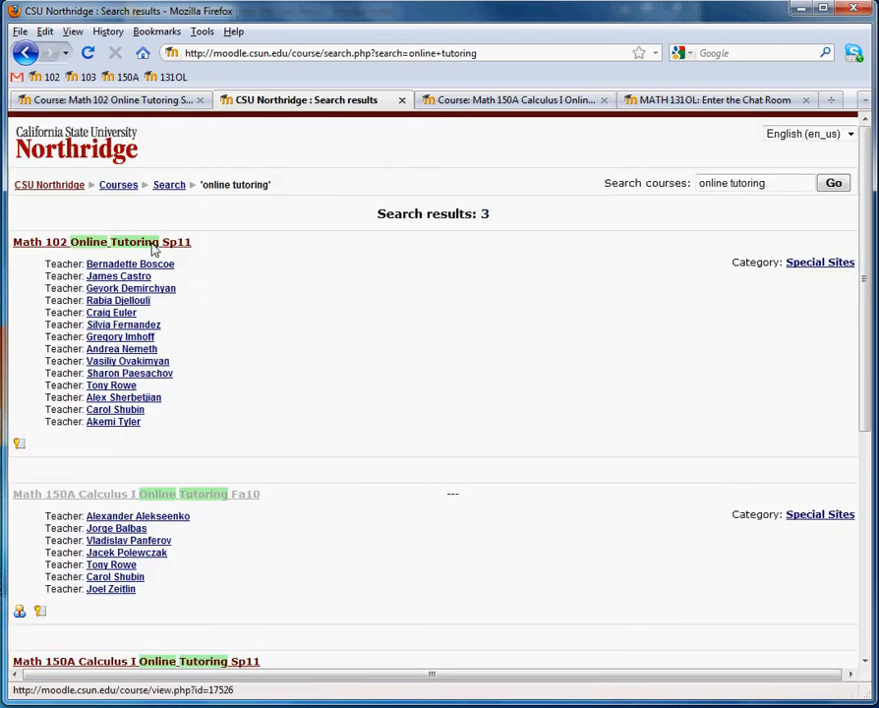
mouse_move(154, 248)
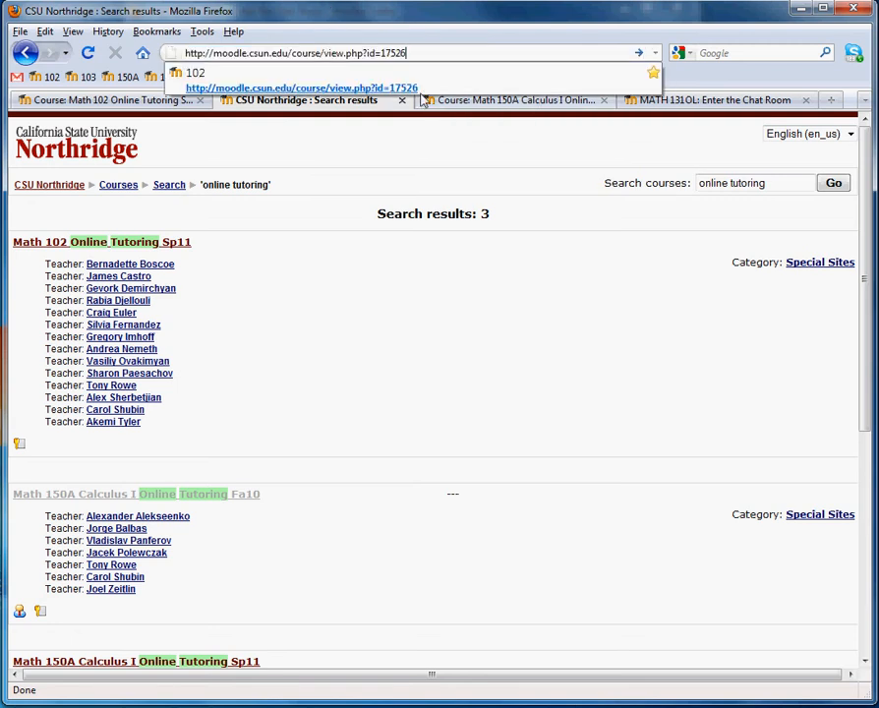
- Open the Math 102 Online Tutoring Sp11 course from the search results
left_click(409, 53)
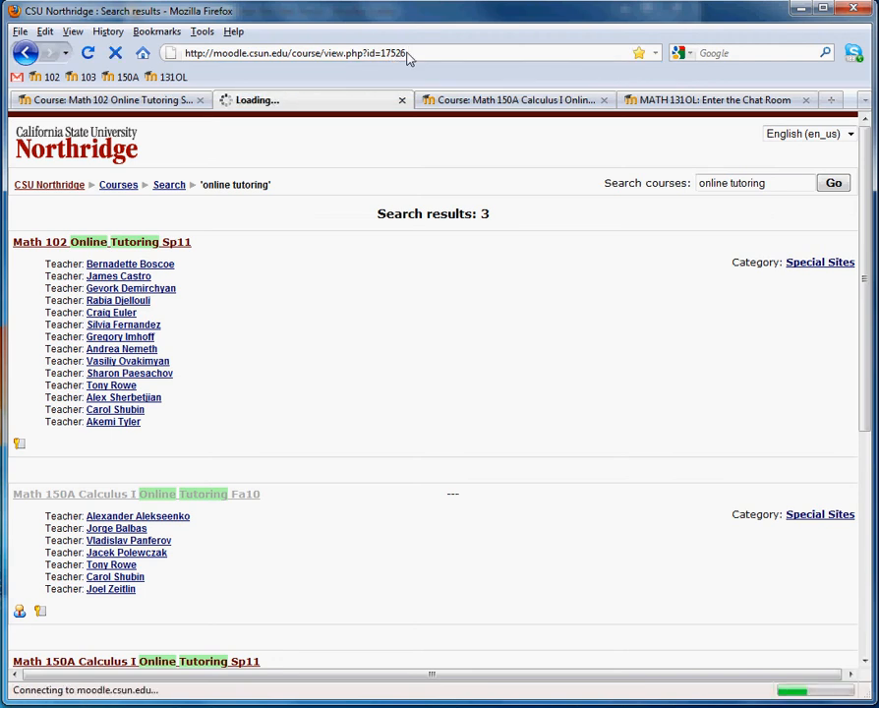
left_click(103, 242)
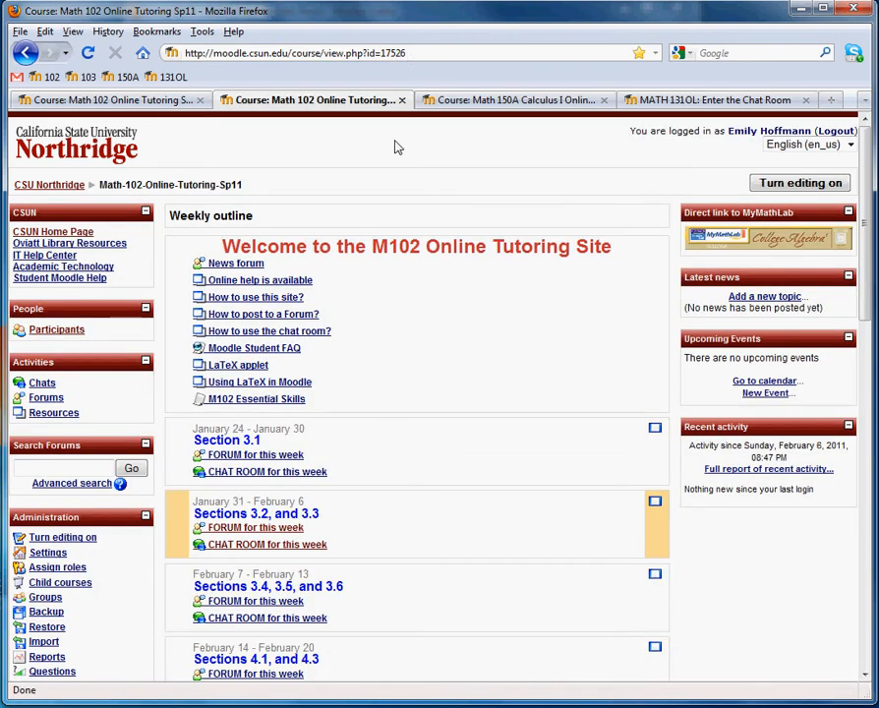
mouse_move(371, 12)
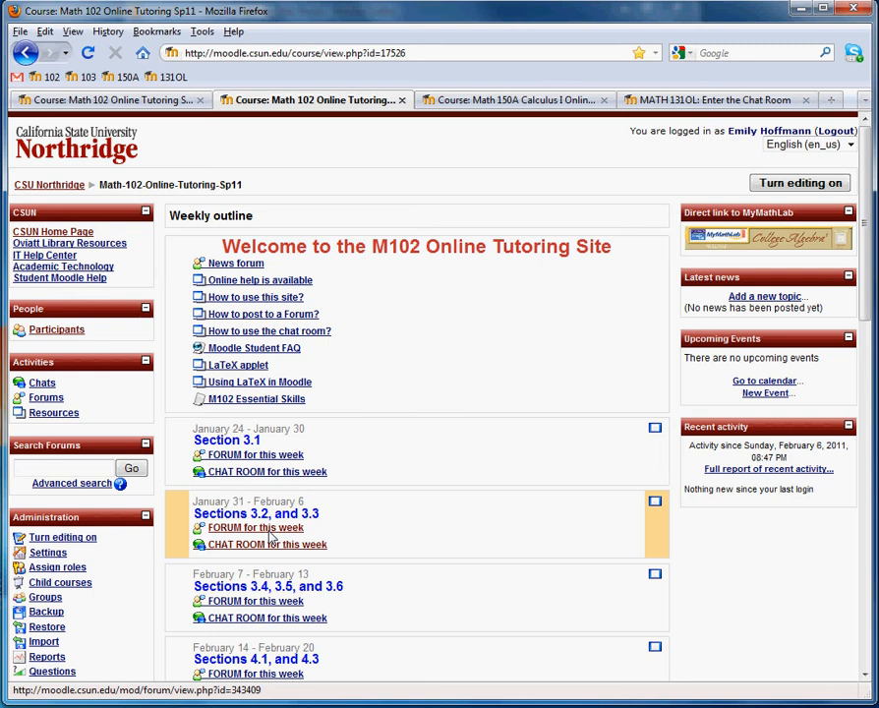
- Open 'FORUM for this week' under Sections 3.2, 3.3 and 3.4
left_click(256, 527)
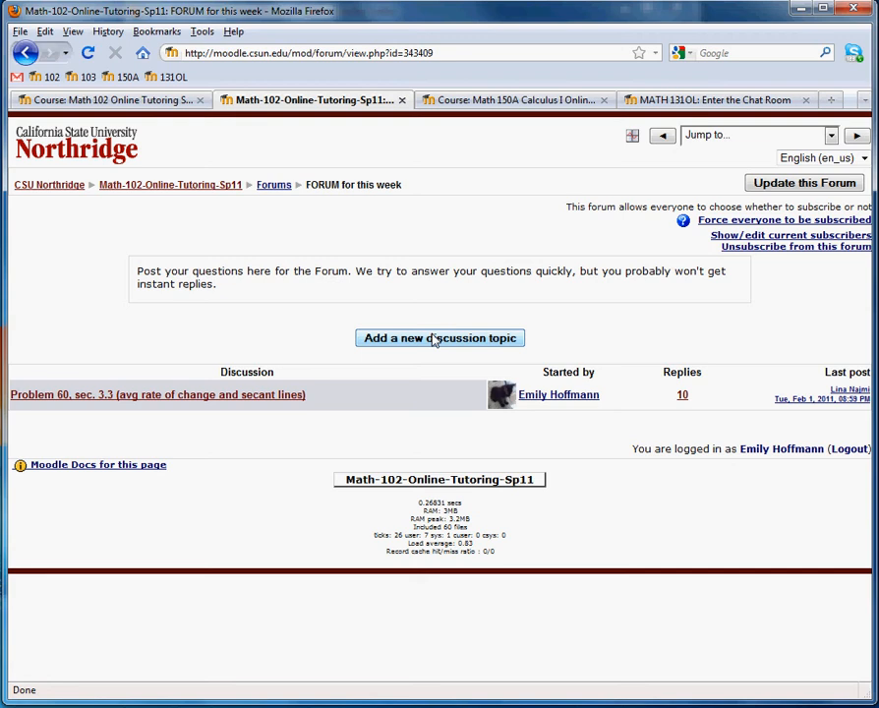
mouse_move(437, 344)
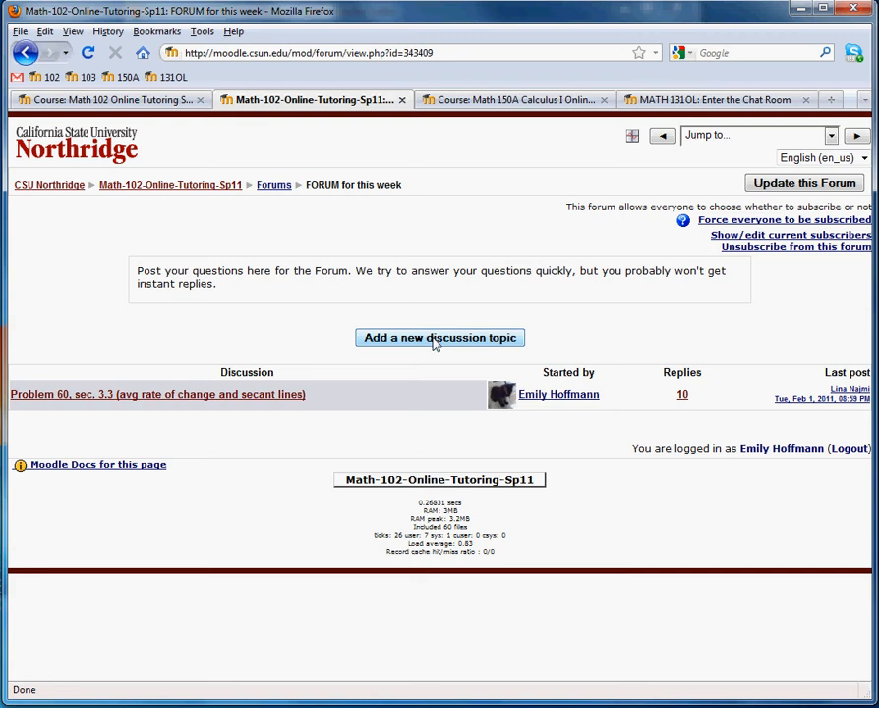
- Start a new discussion with subject 'Help! Problem 2, chapter 3.5'
left_click(441, 338)
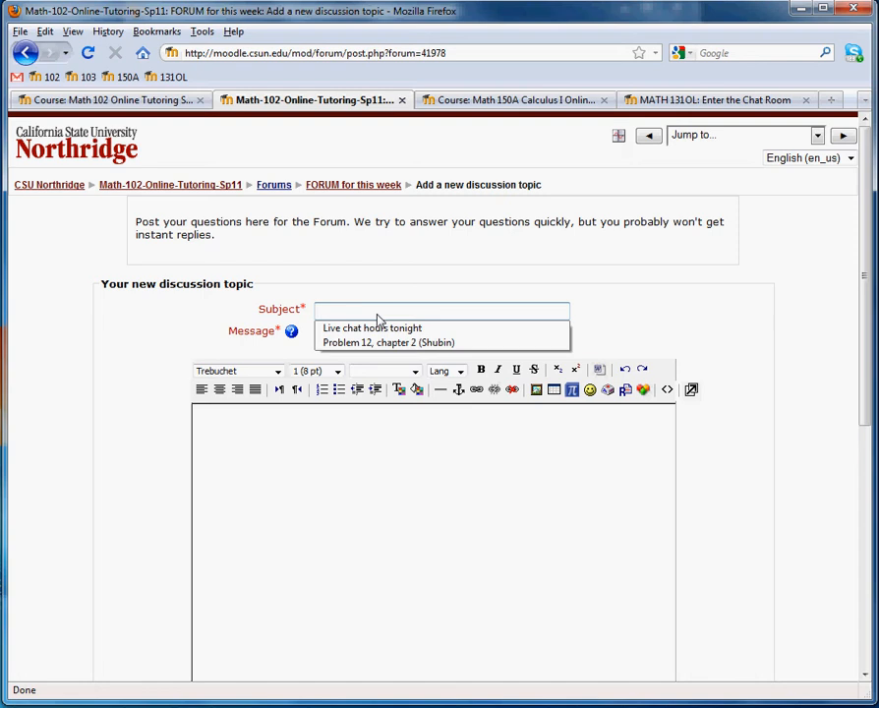
type("Help")
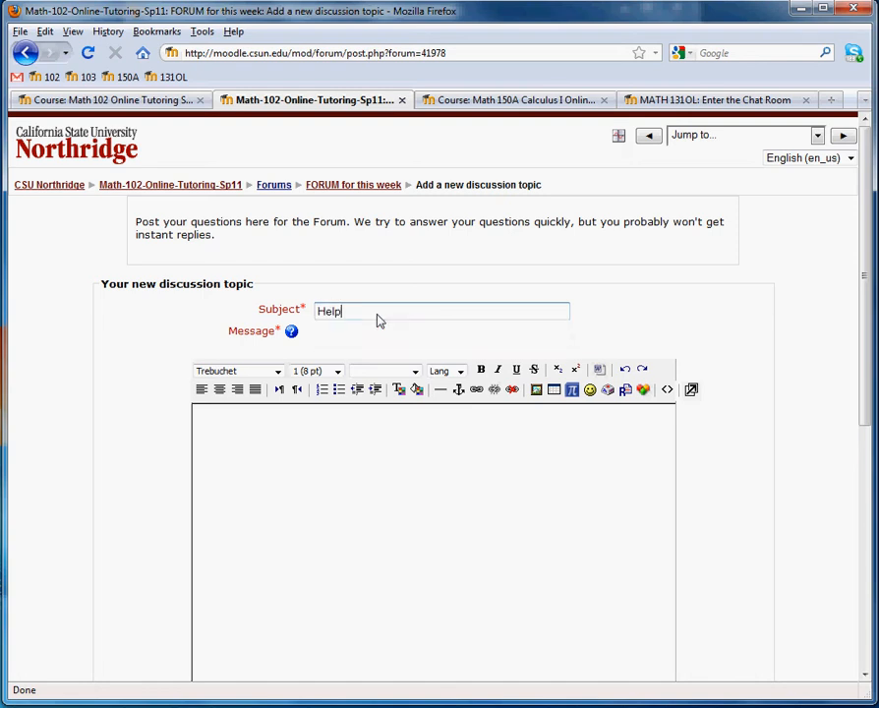
type("! Problem 2")
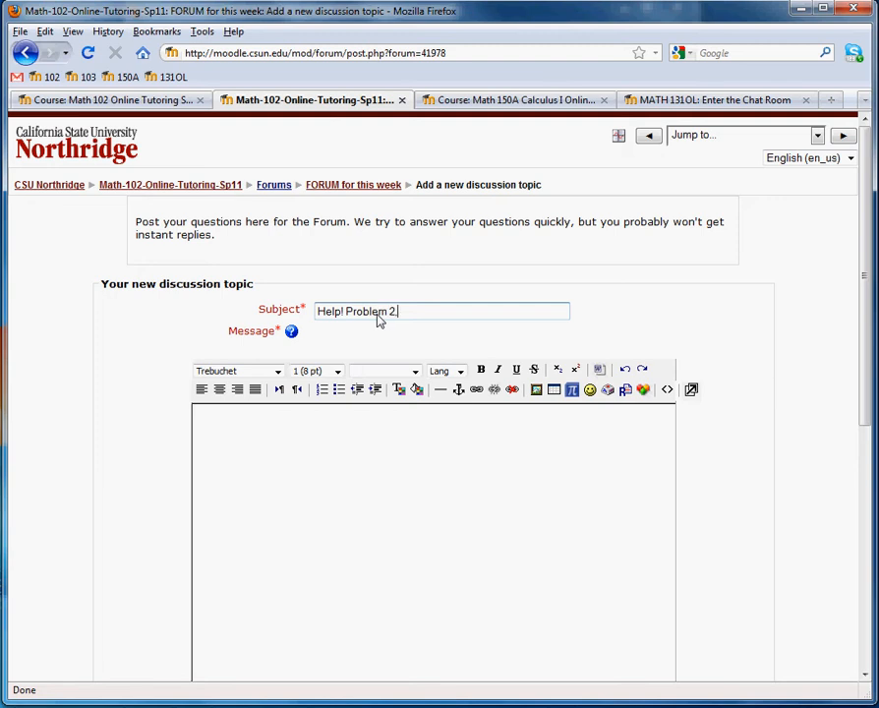
type(", chapter 3")
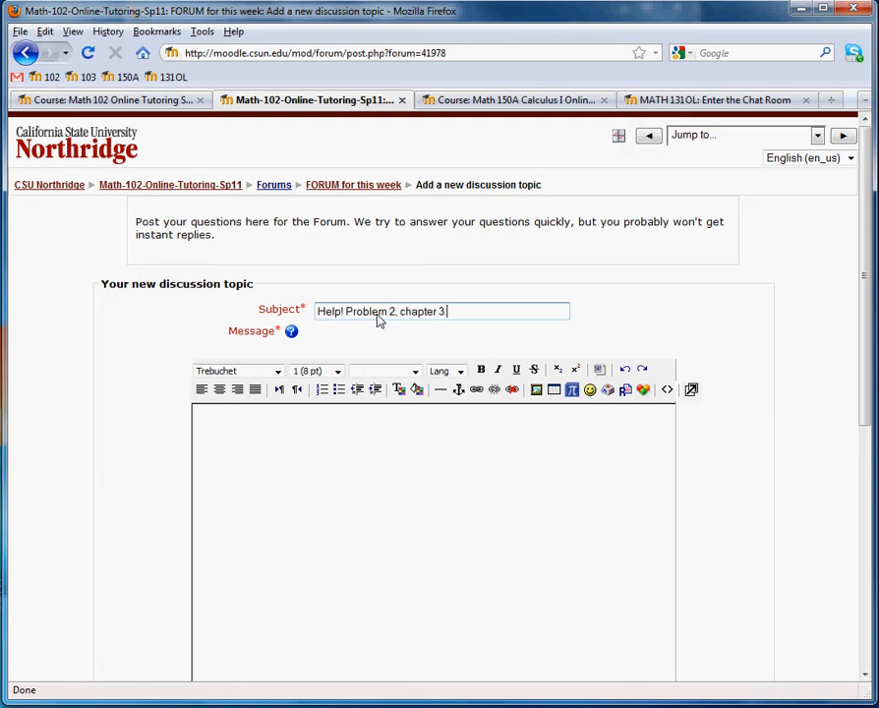
type(".5")
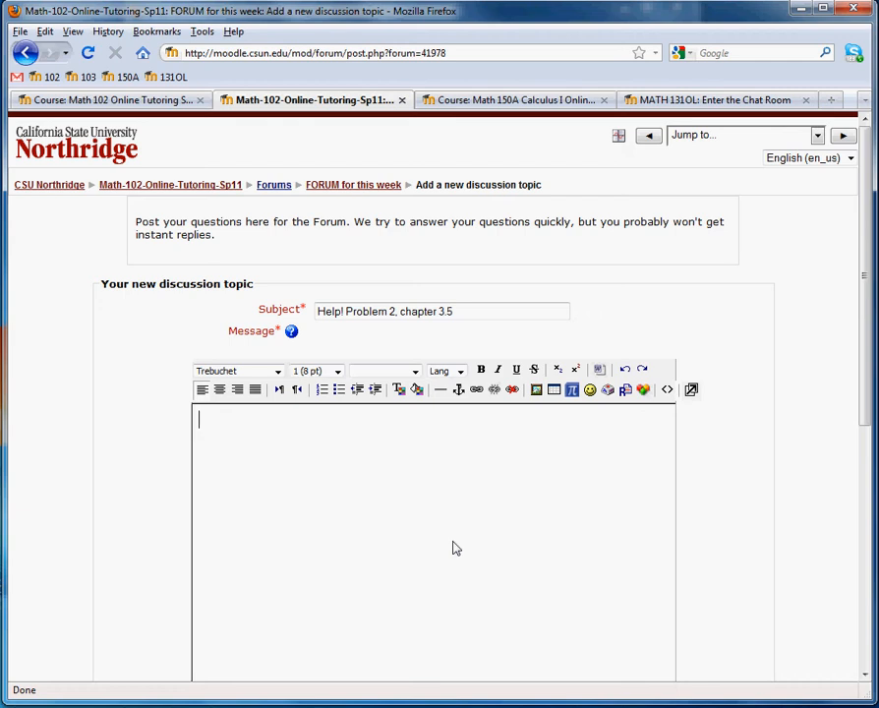
- Write the message about having a hard time and not knowing where to start
type("I'm")
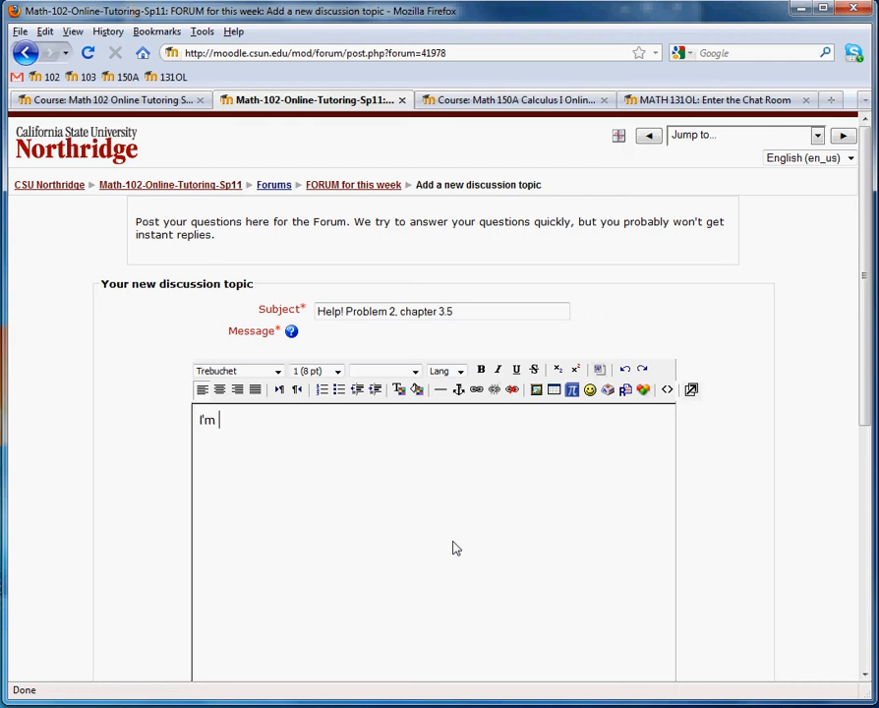
type("having a hard ti")
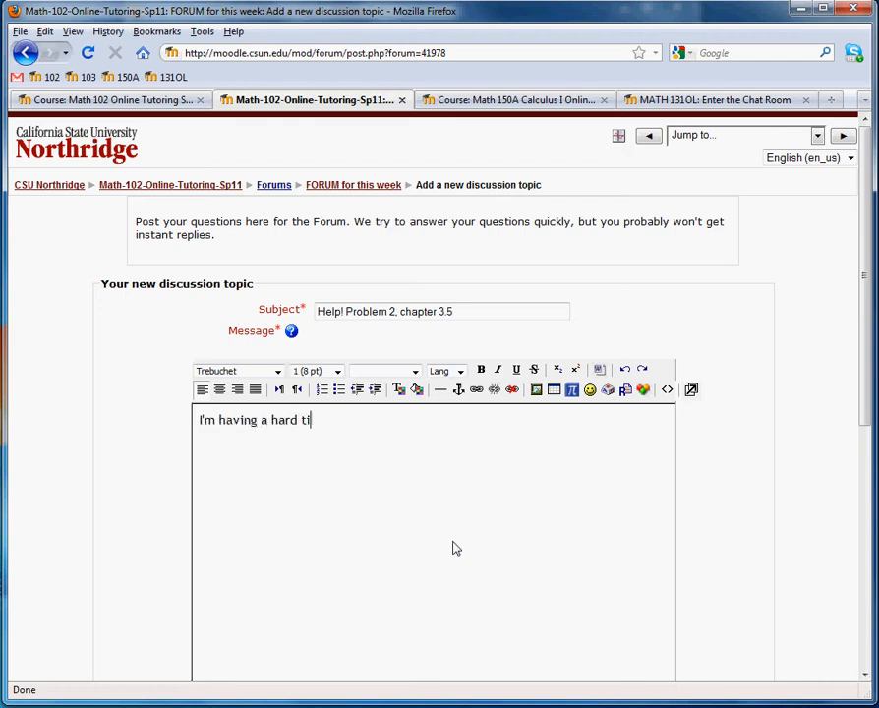
type("me with this problem.")
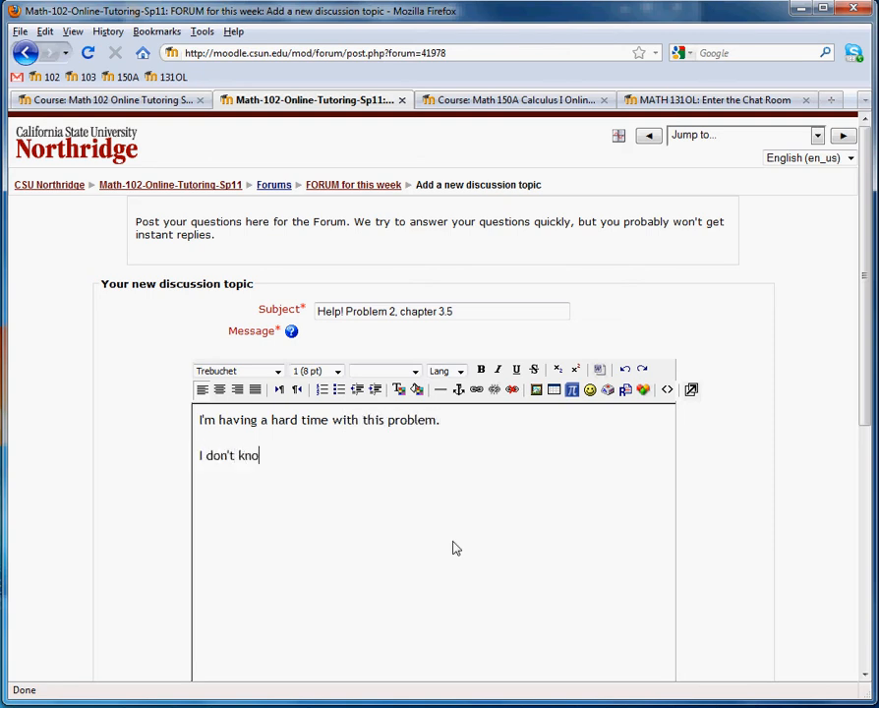
type("w where to")
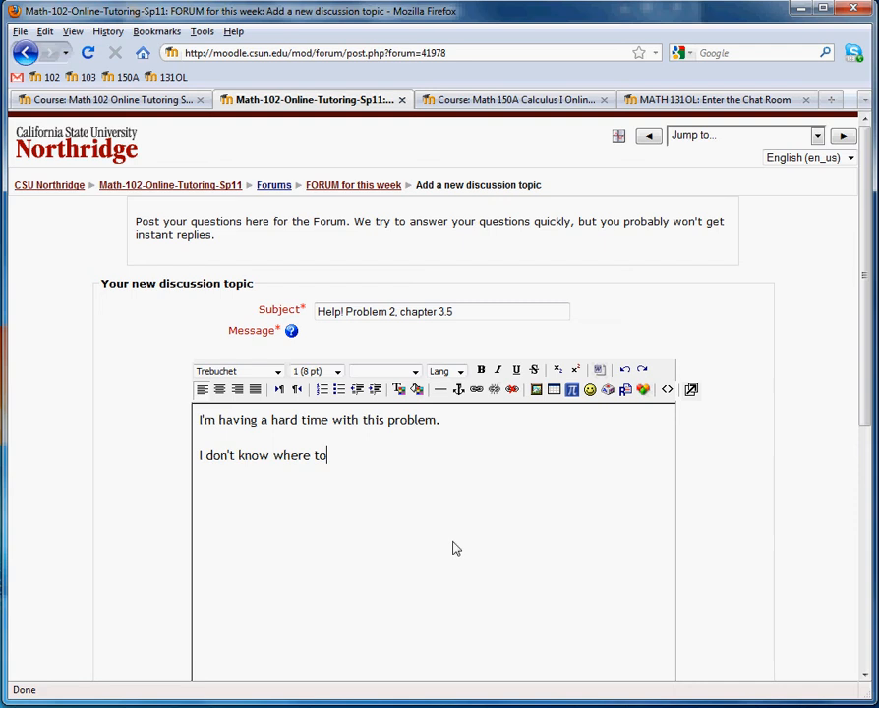
type("start.")
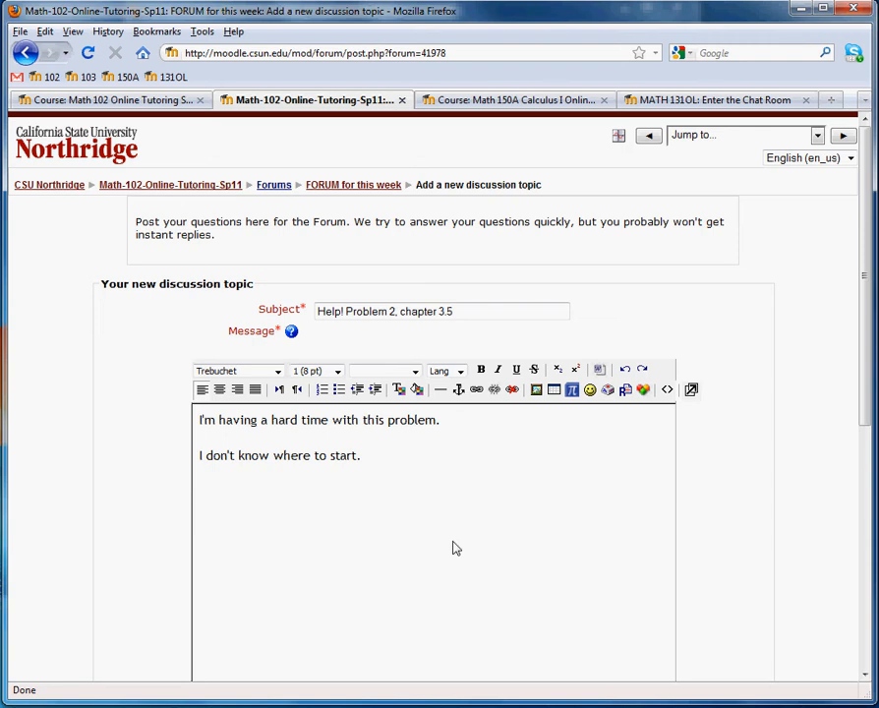
mouse_move(435, 531)
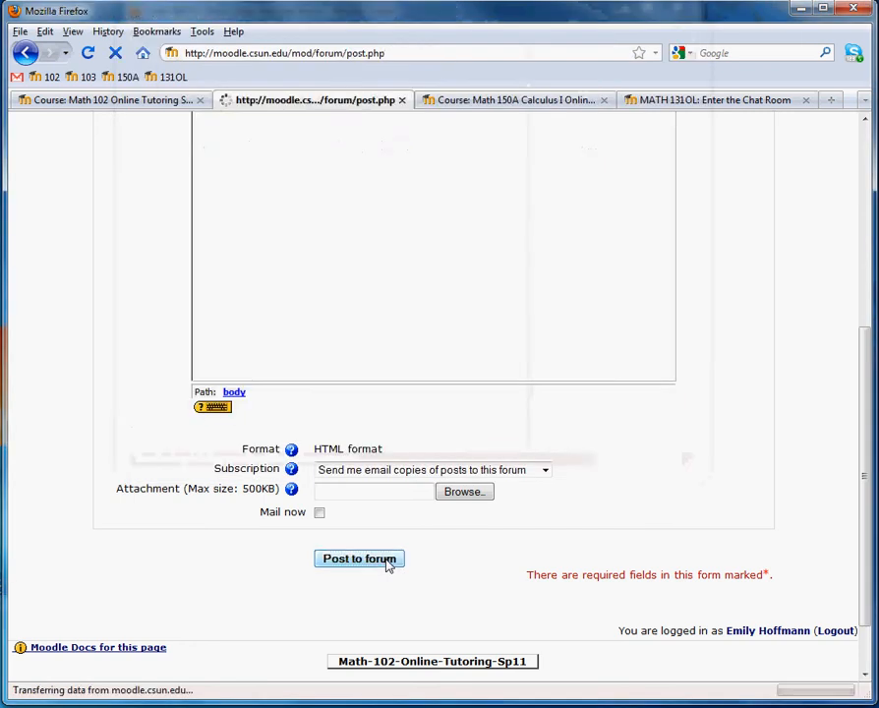
- Post the topic to the forum and return to the discussion list showing it
left_click(357, 558)
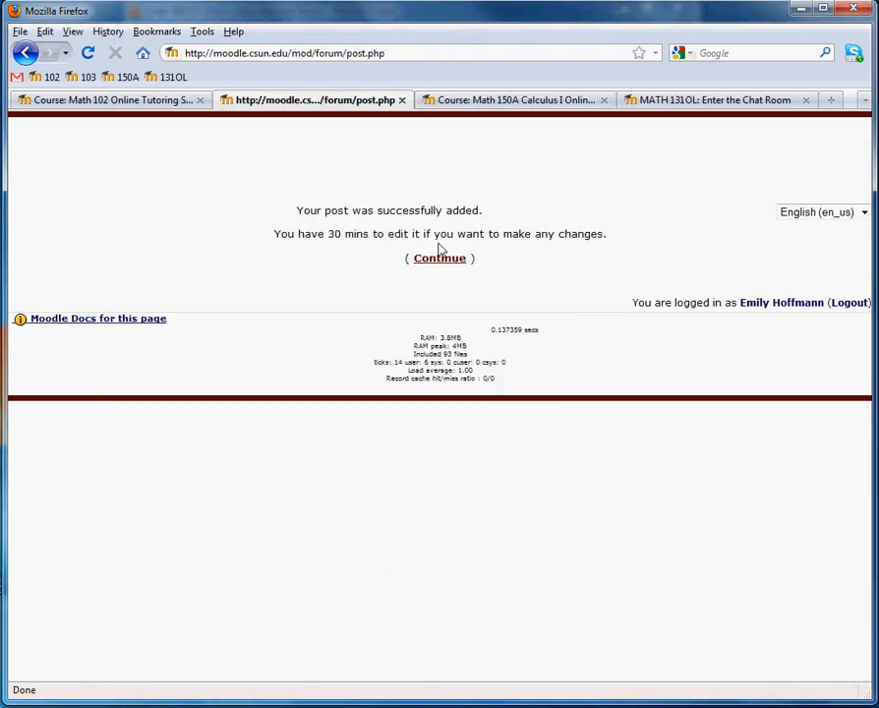
left_click(441, 258)
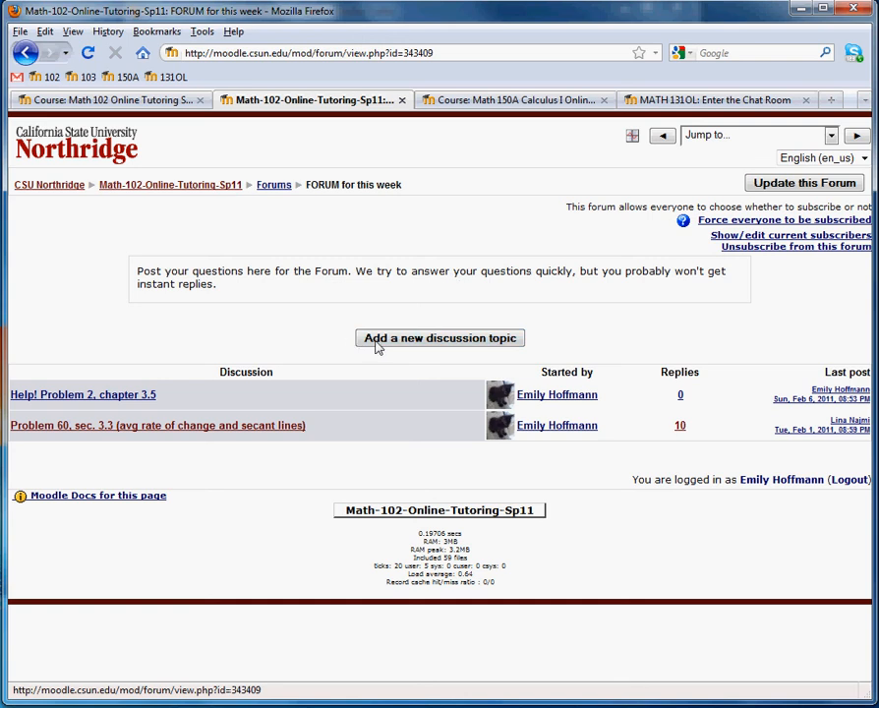
left_click(83, 394)
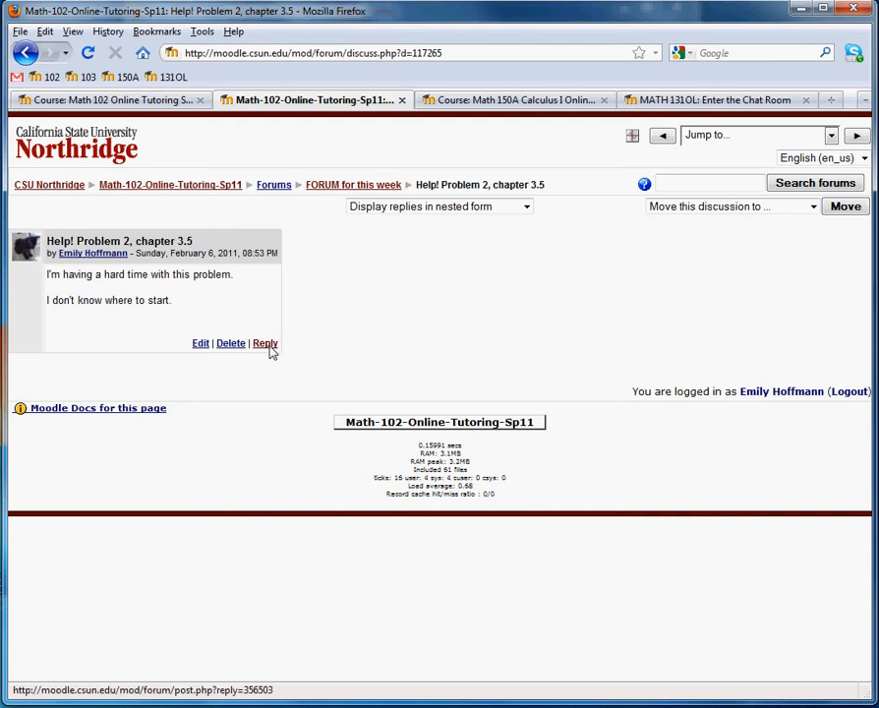
- Reply to the Help! topic with 'Try this this and that. Does that help?' and post it
left_click(264, 343)
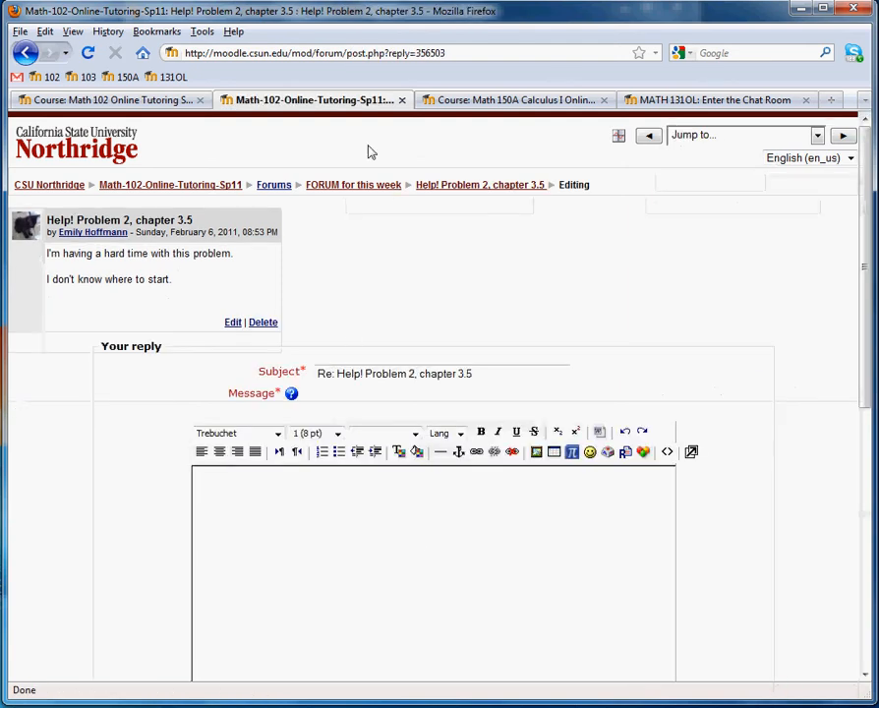
left_click(433, 482)
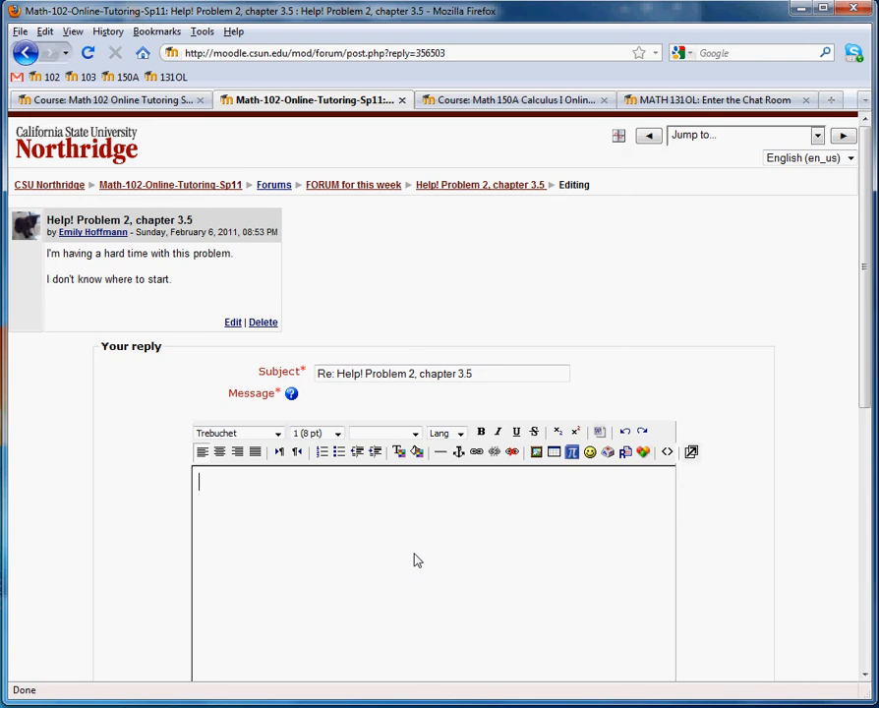
type("Try this th")
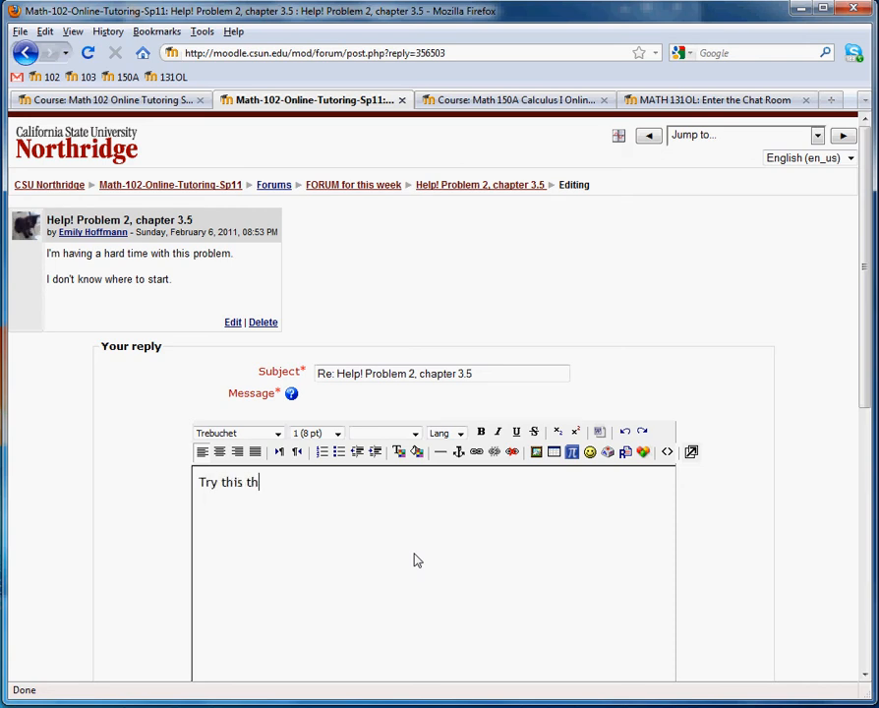
type("is and that.")
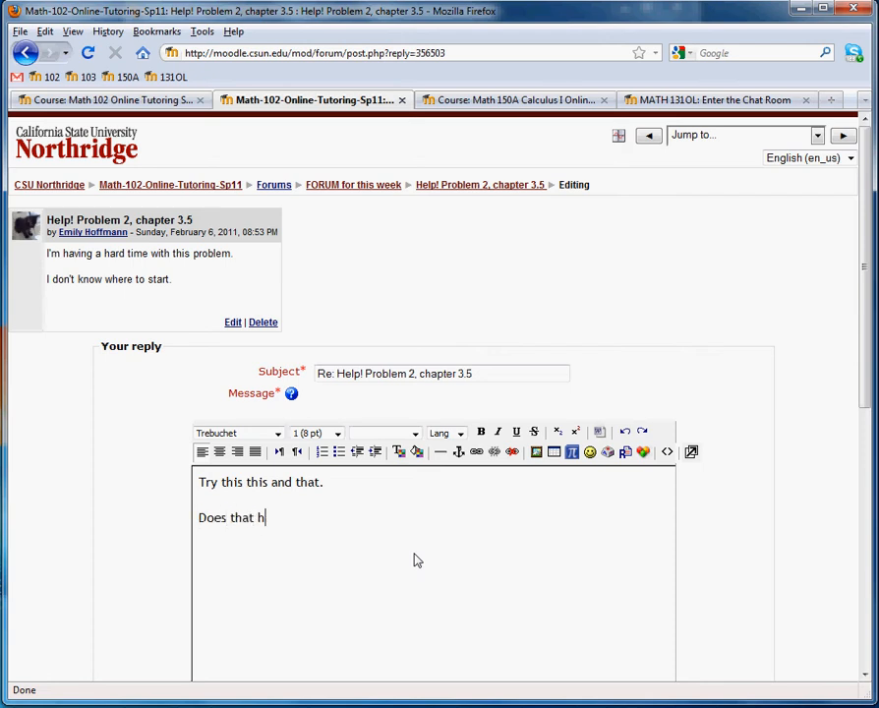
type("elp?")
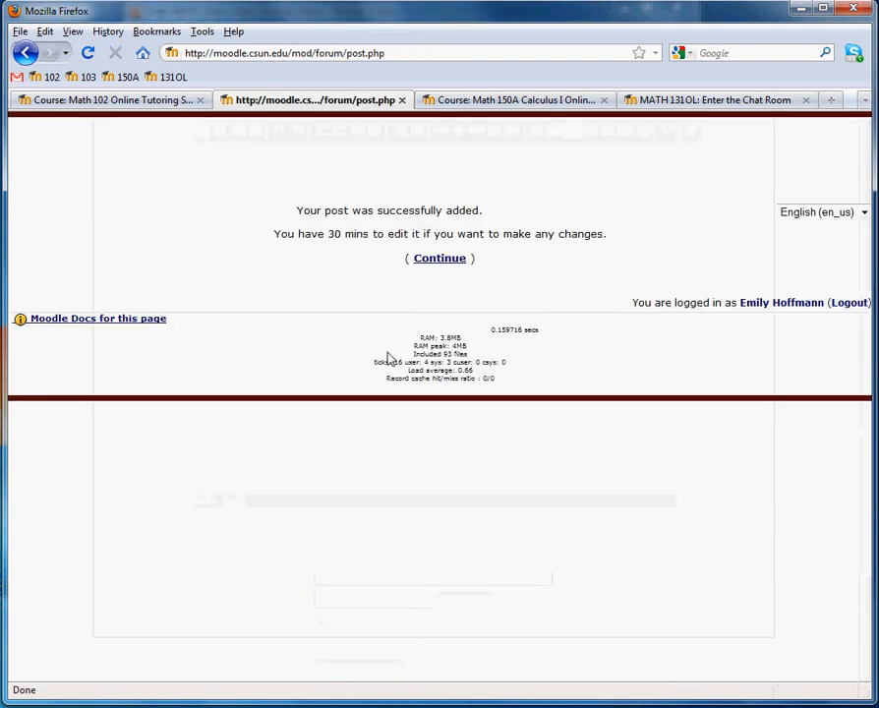
left_click(439, 258)
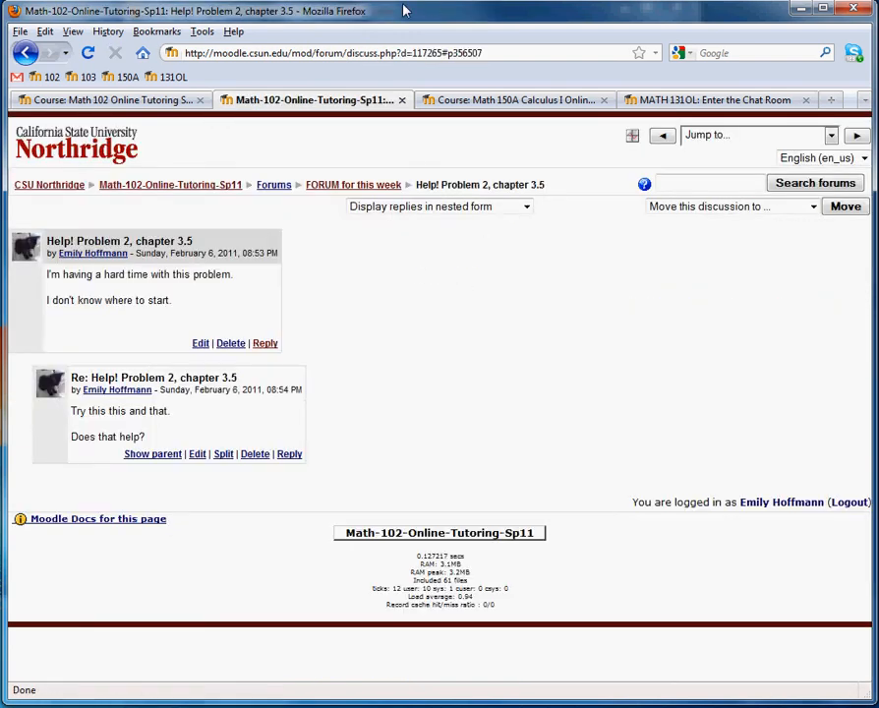
mouse_move(289, 452)
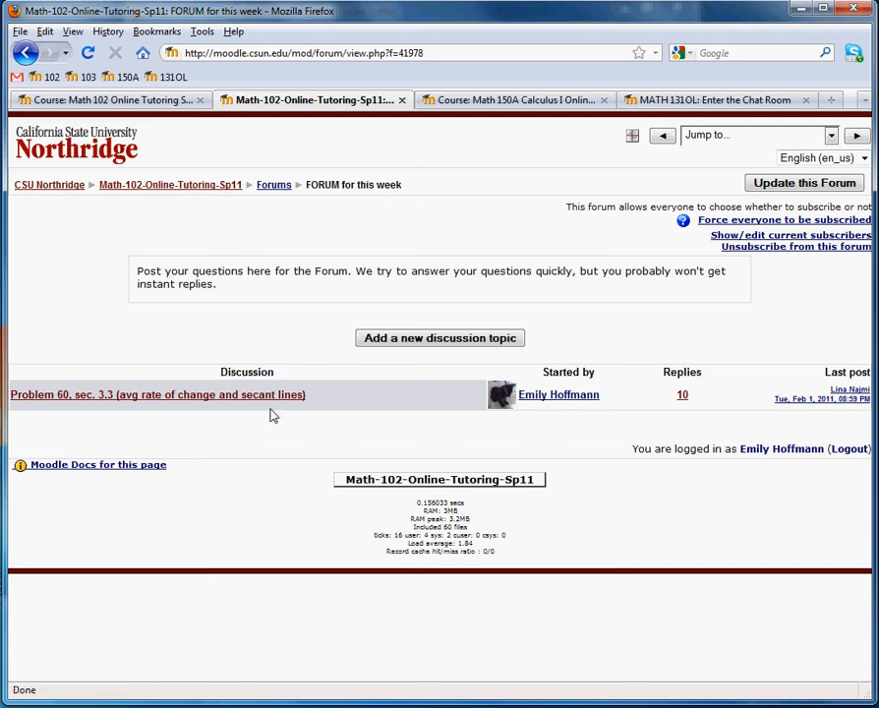
mouse_move(266, 436)
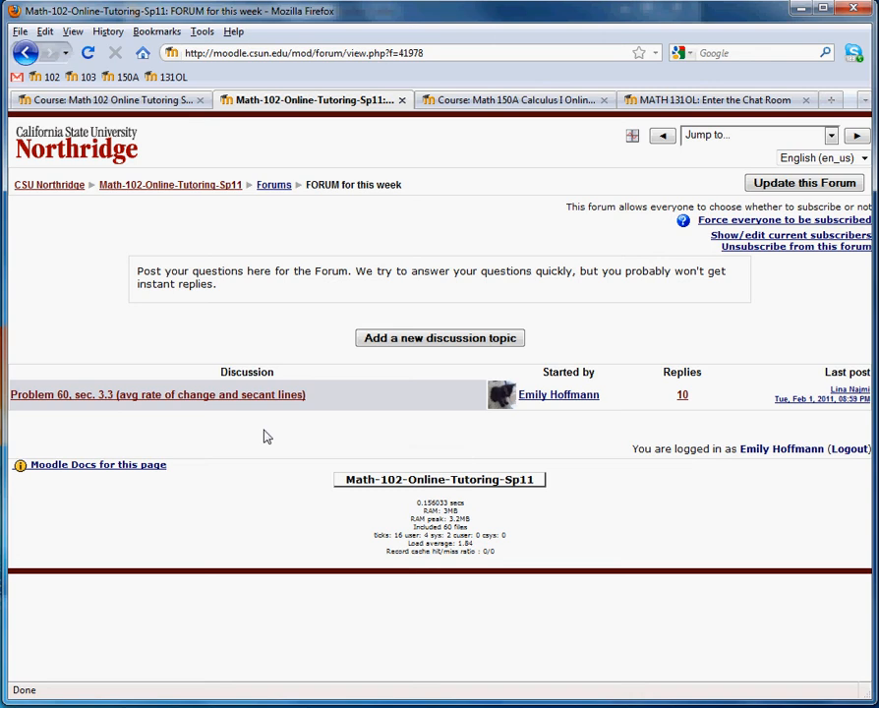
mouse_move(236, 407)
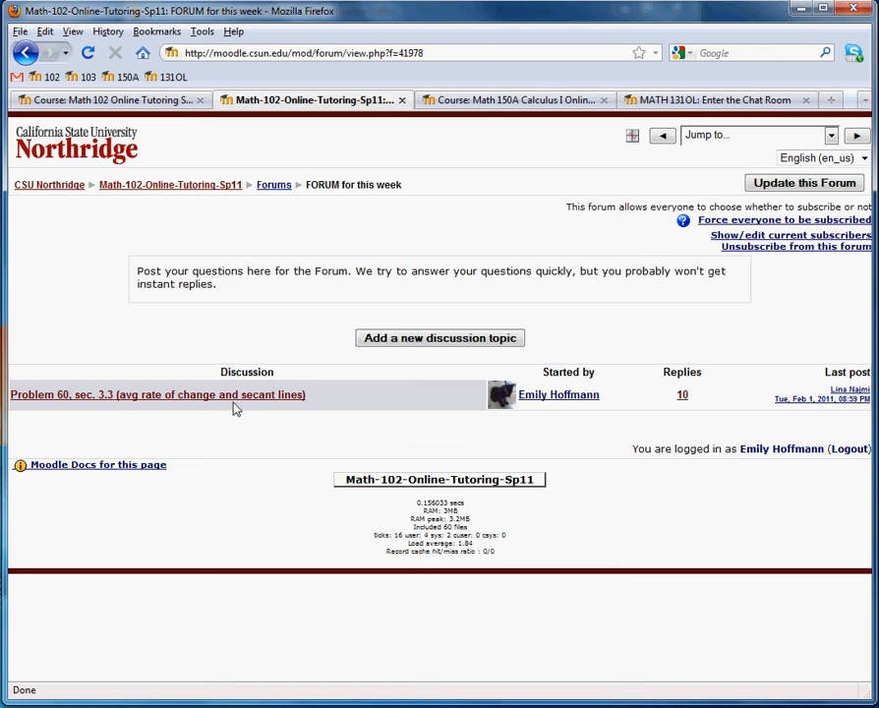
mouse_move(272, 405)
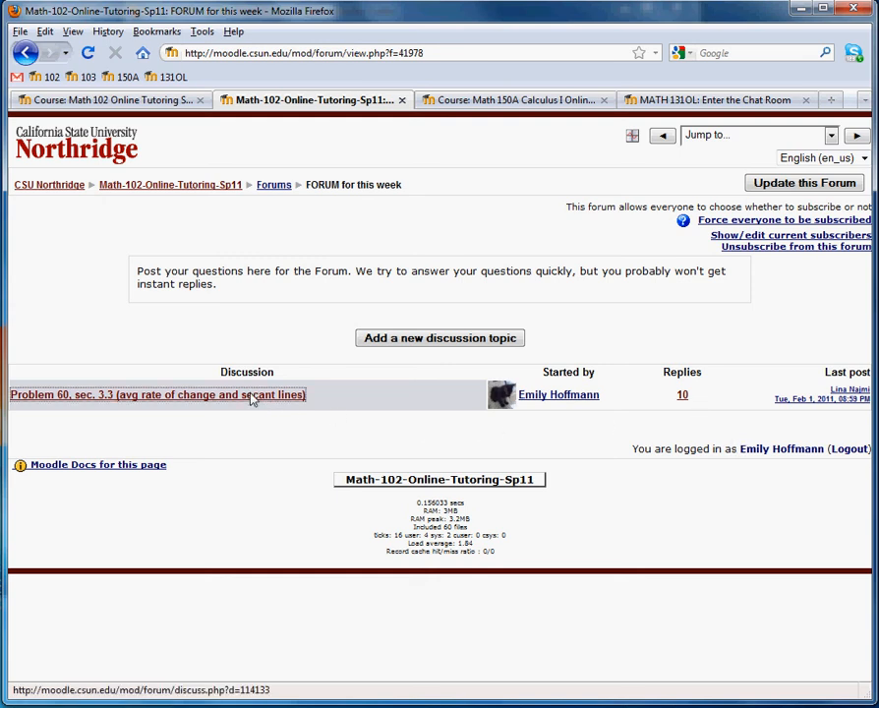
- Open the Problem 60, sec. 3.3 discussion and read through its nested replies
left_click(158, 393)
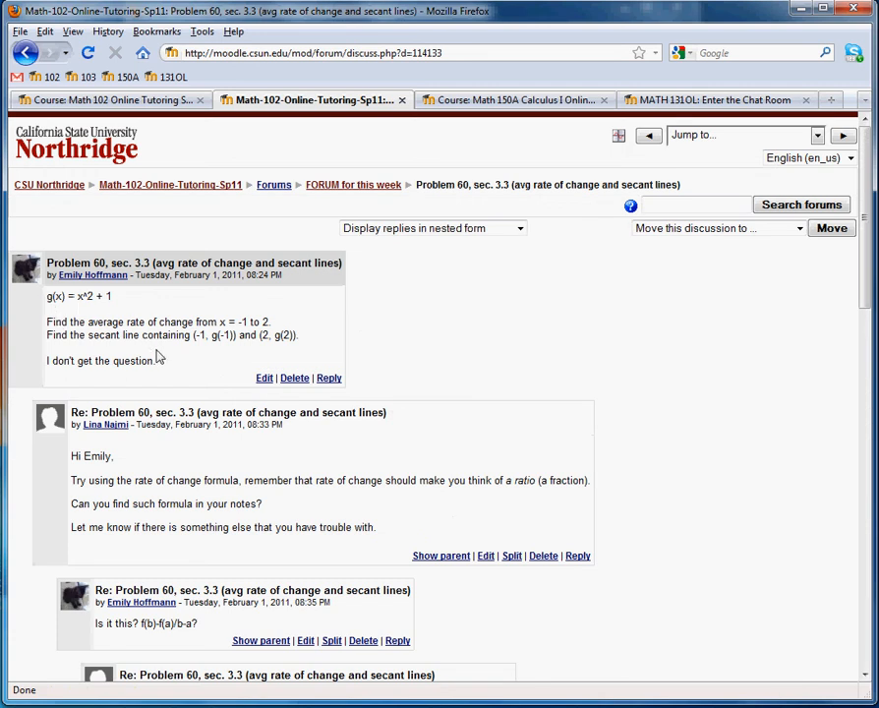
mouse_move(169, 374)
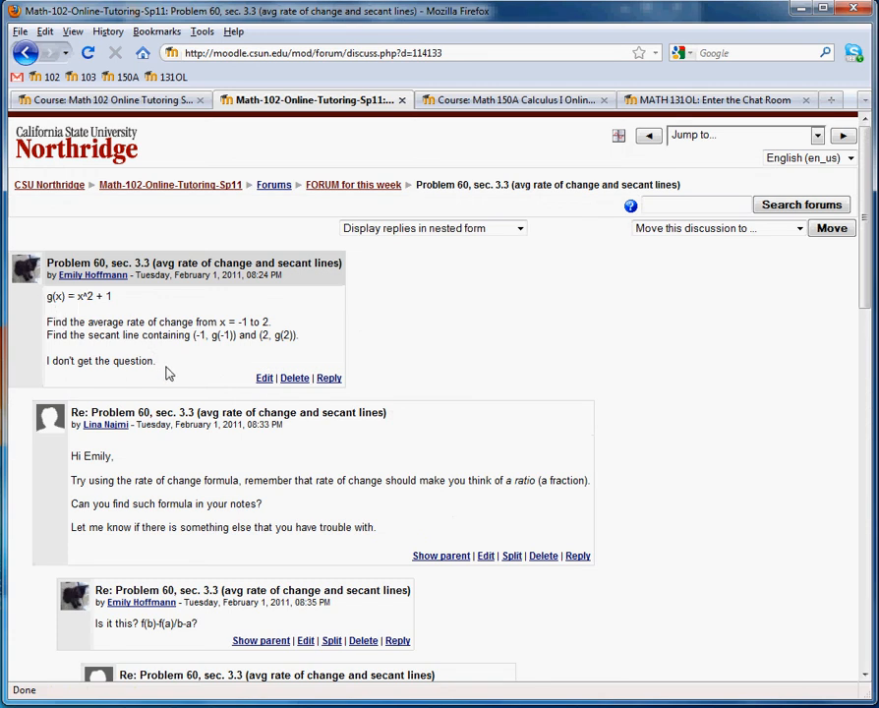
scroll("down", 3)
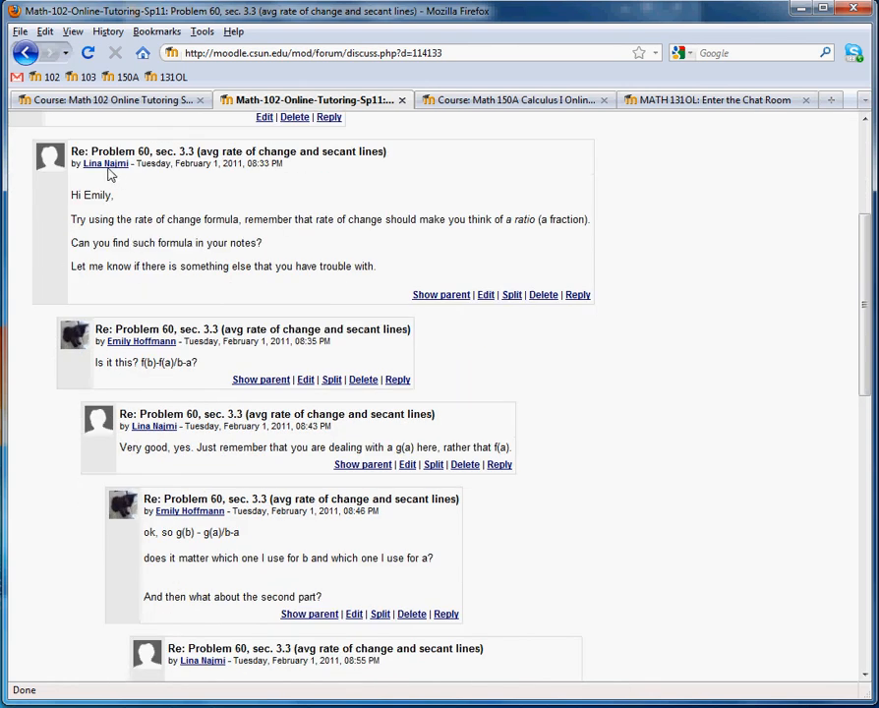
scroll("down", 3)
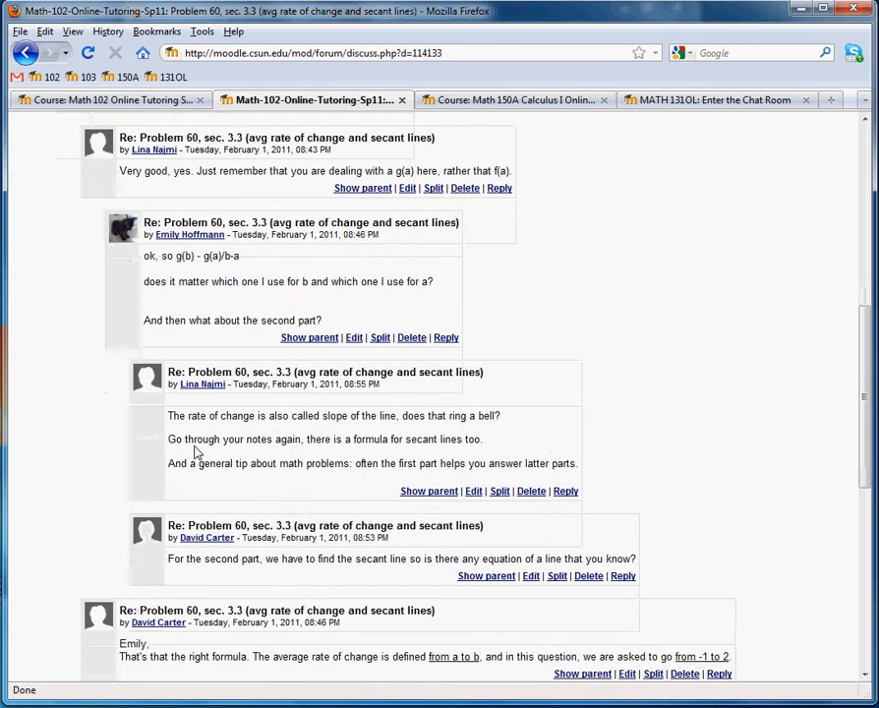
scroll("down", 3)
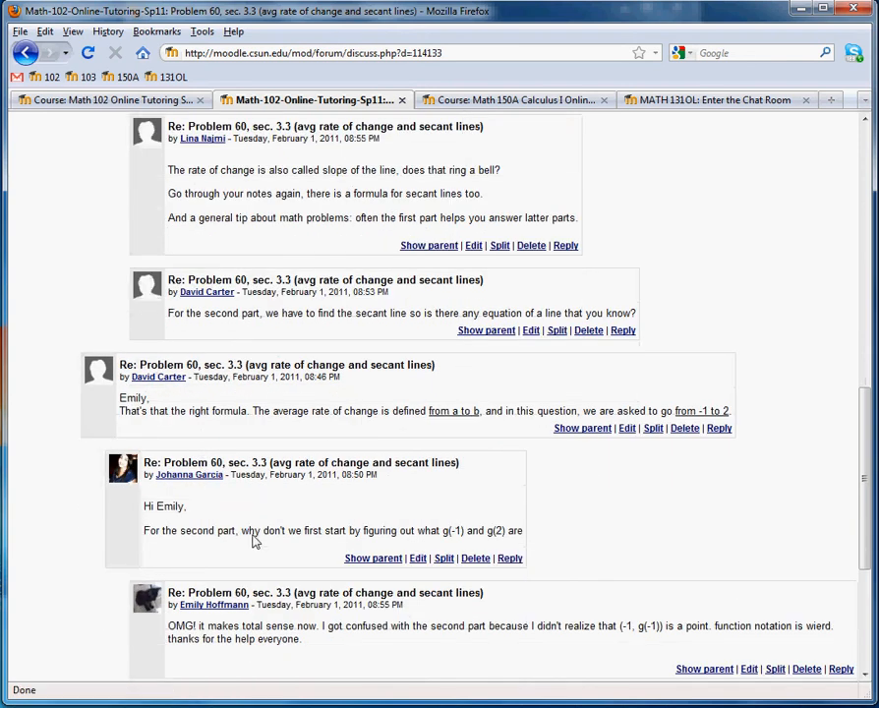
mouse_move(468, 576)
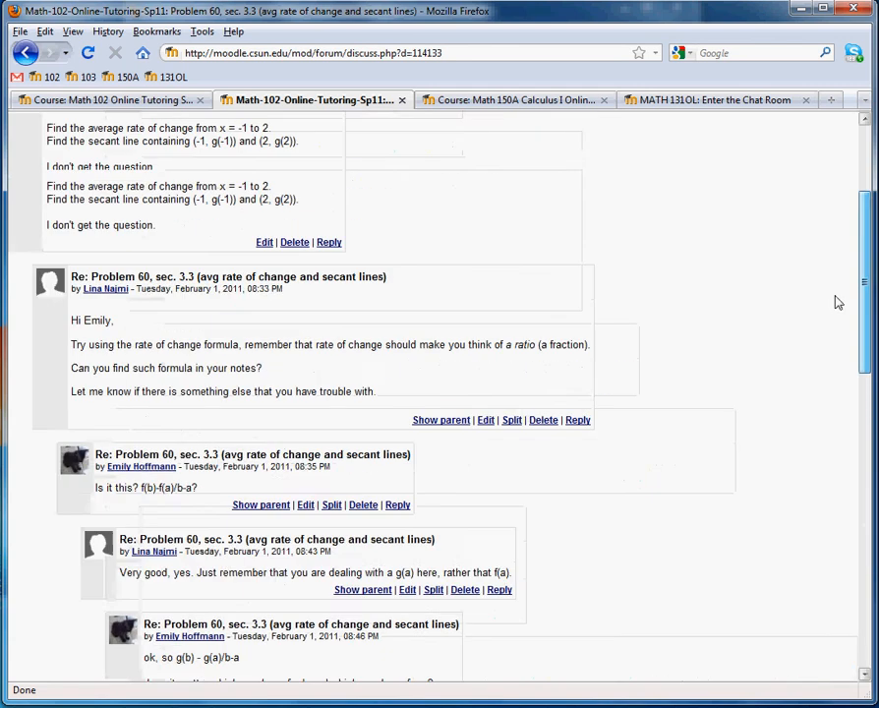
scroll("up", 3)
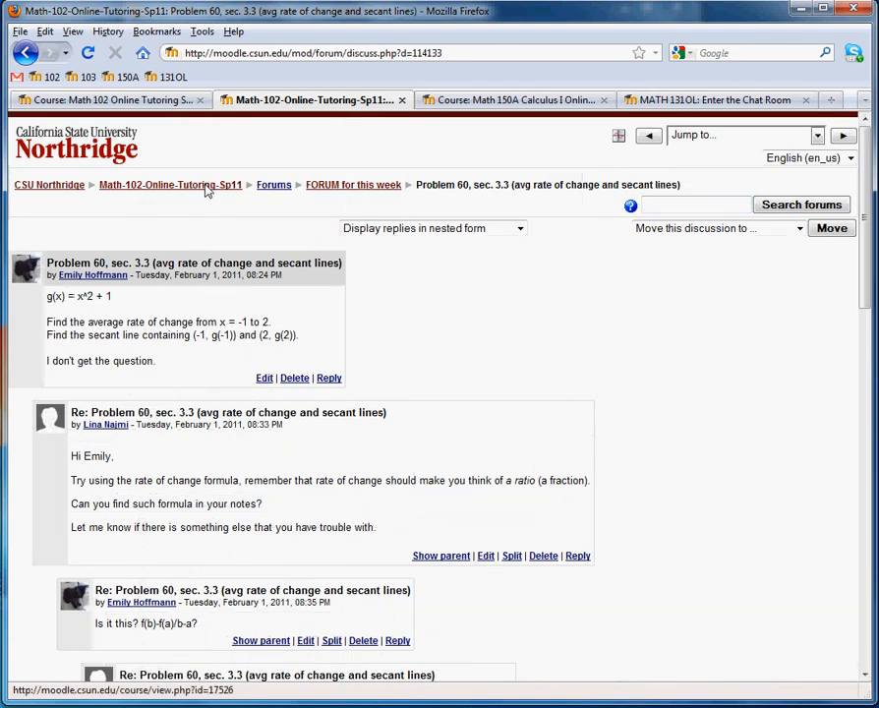
- Return to the course home and open 'CHAT ROOM for this week' for Sections 3.2 and 3.3
left_click(169, 185)
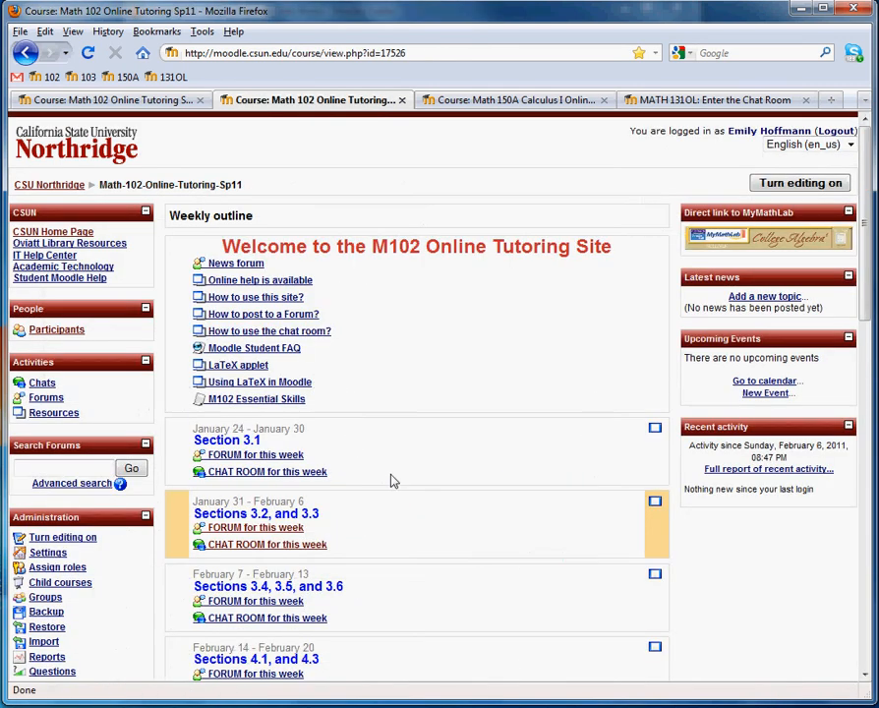
mouse_move(268, 544)
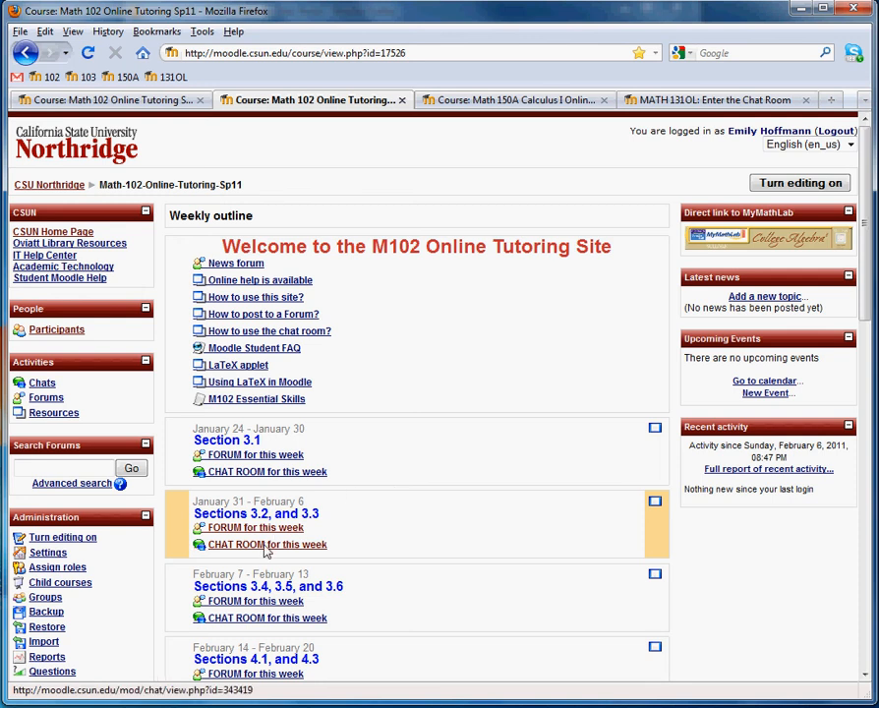
left_click(267, 545)
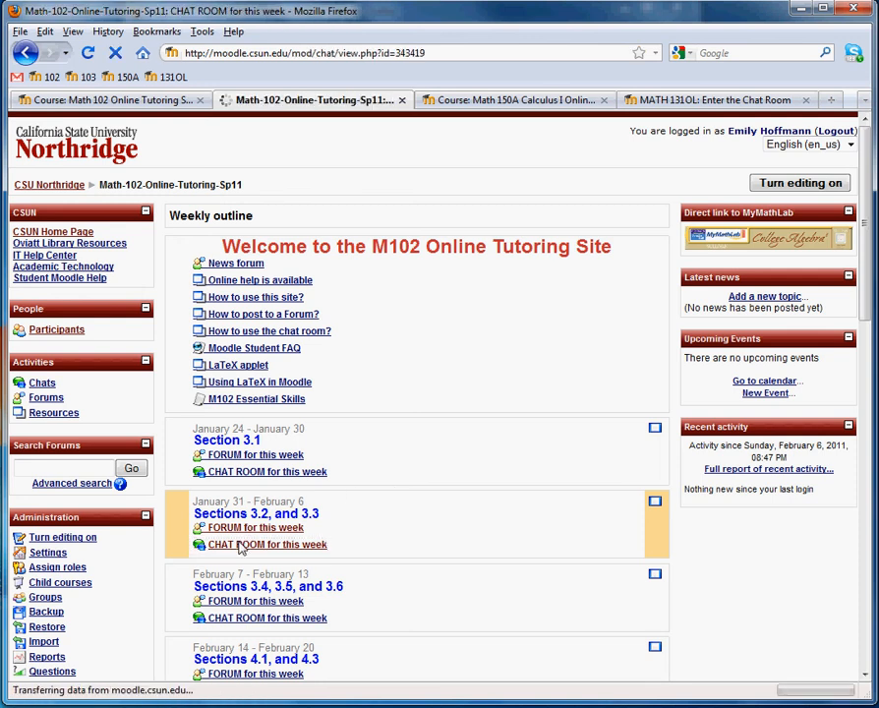
left_click(267, 545)
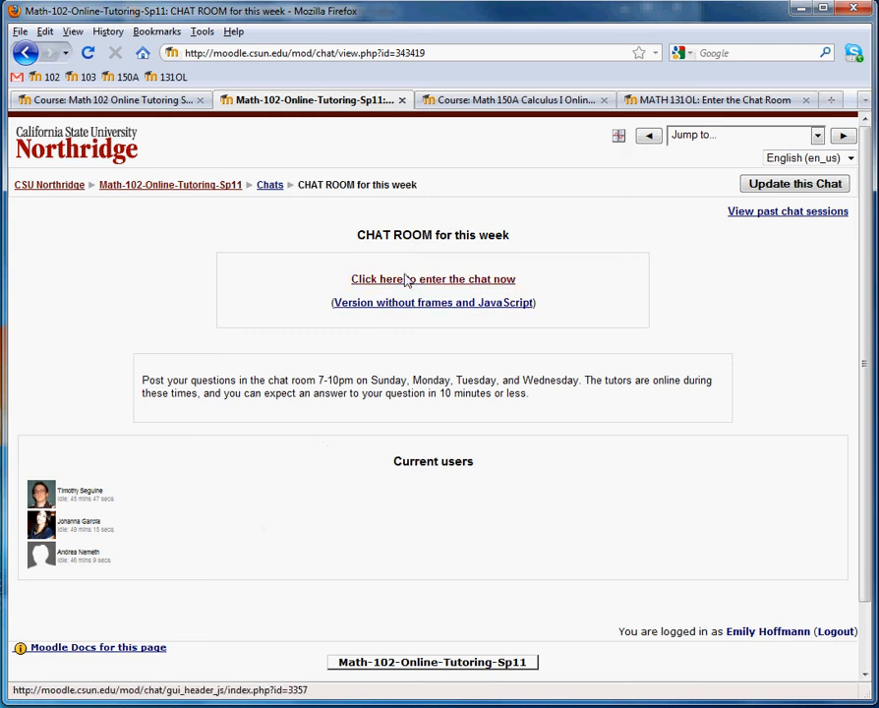
- Enter the live chat, post 'Hi, i'm a chat!', beep another participant, then close the chat window
left_click(433, 279)
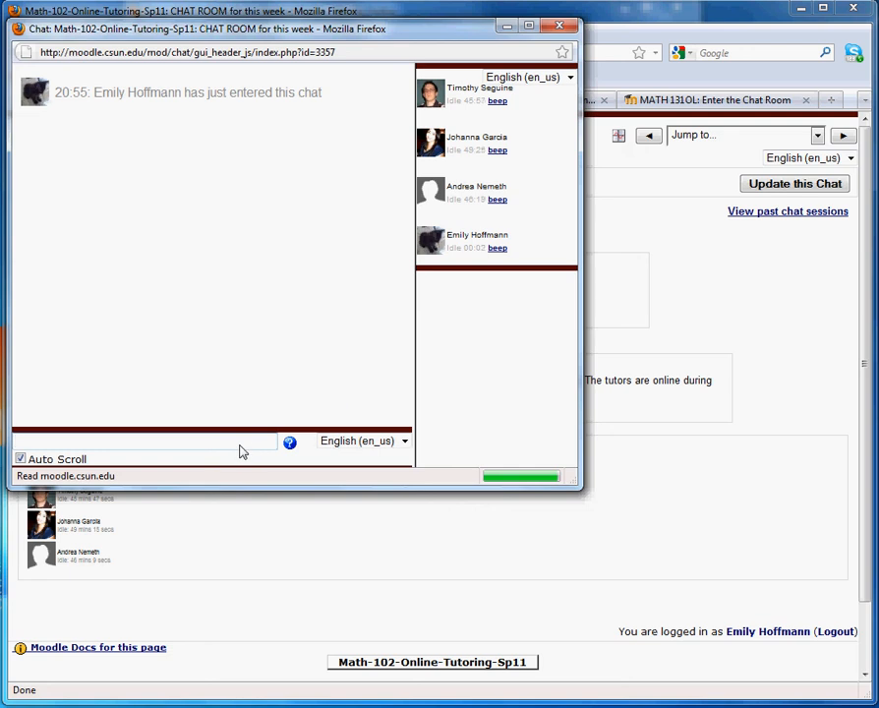
type("Hi")
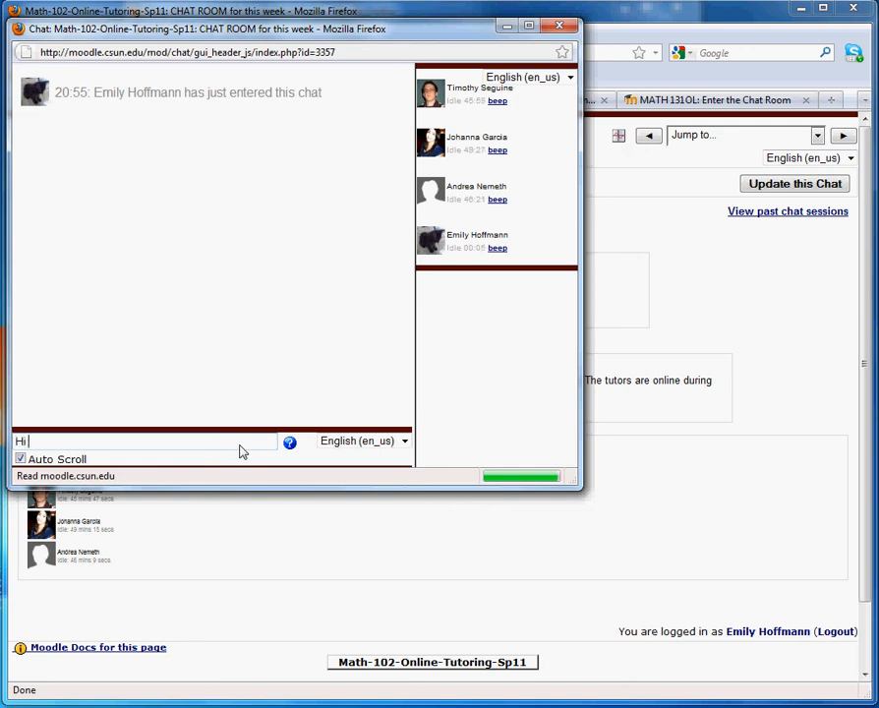
type(", i'm")
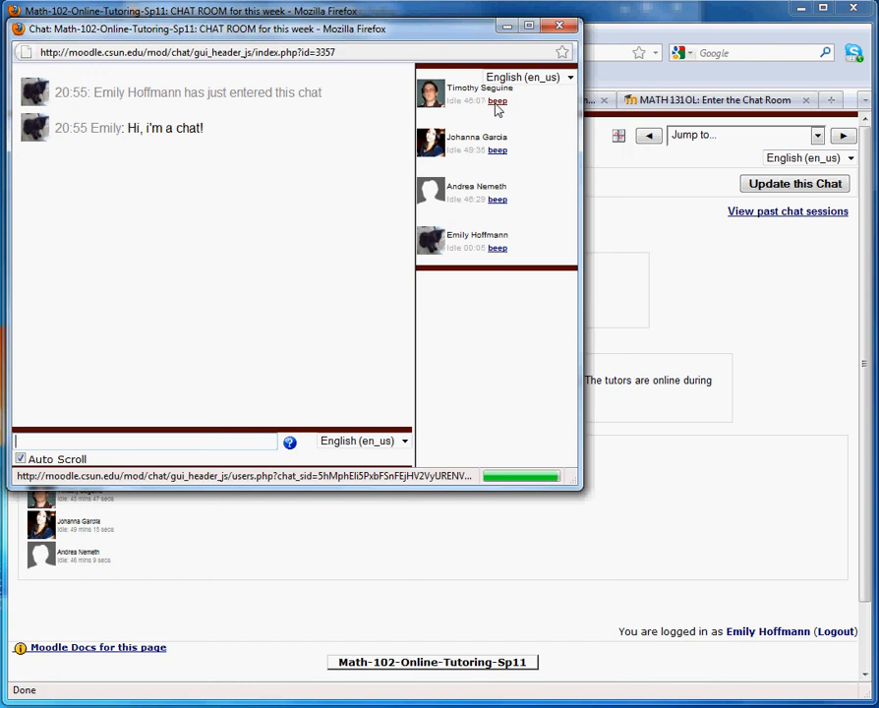
left_click(495, 102)
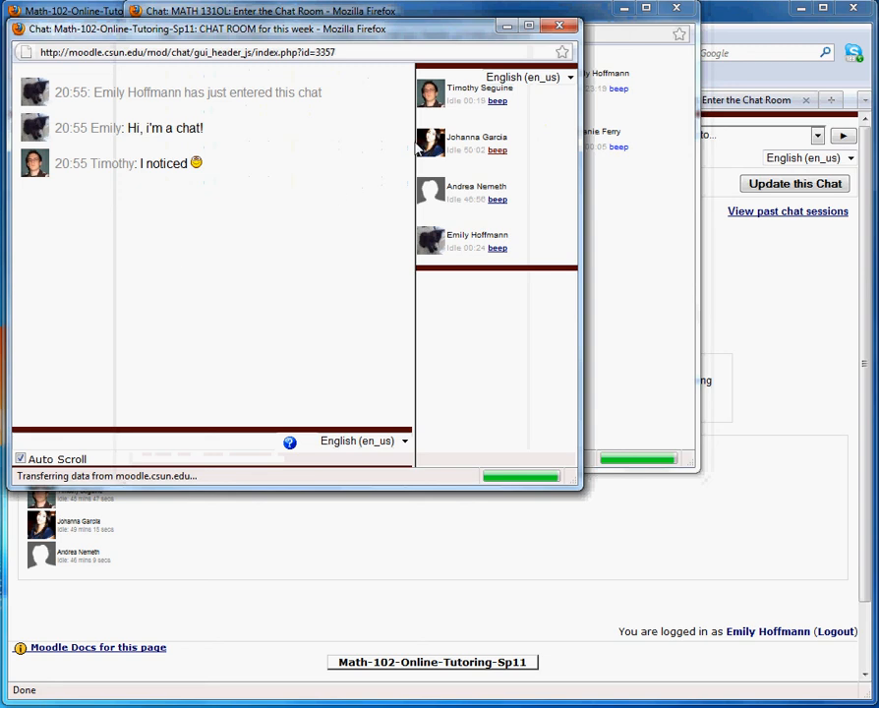
left_click(559, 26)
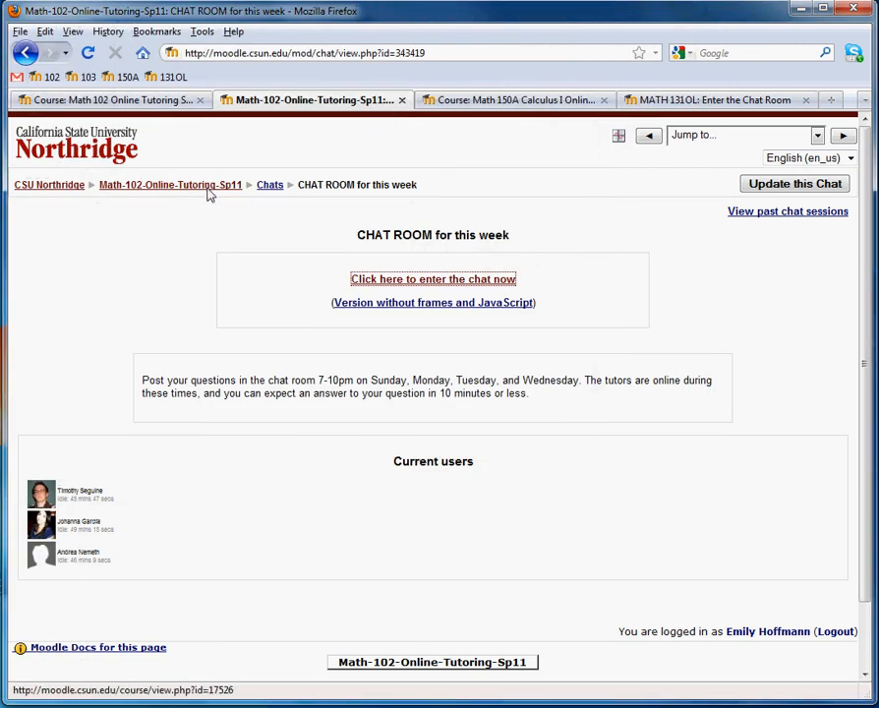
- Return to the Math-102-Online-Tutoring-Sp11 course home page via the breadcrumb
left_click(169, 185)
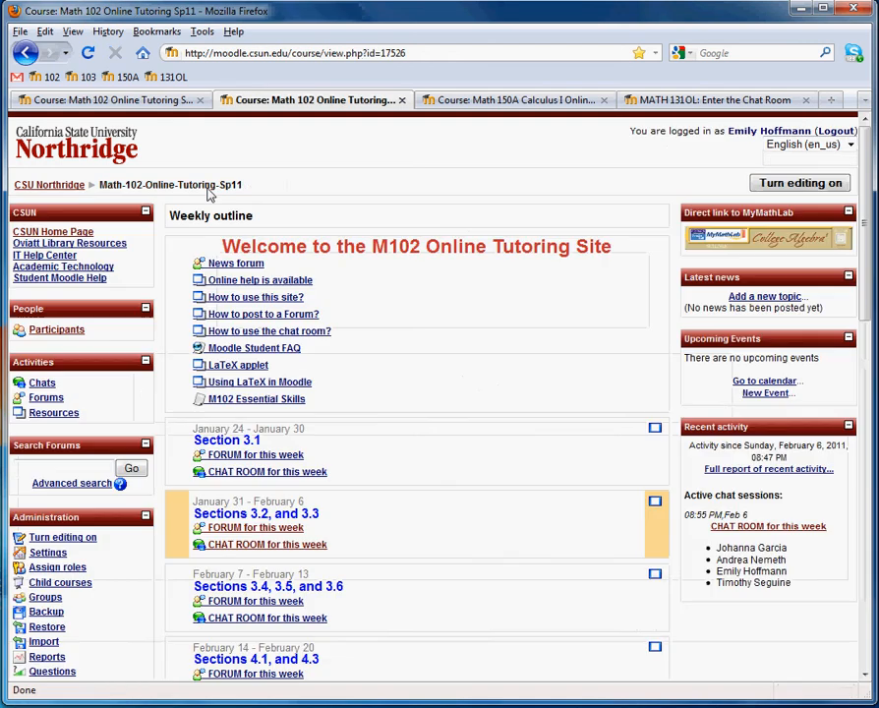
mouse_move(322, 395)
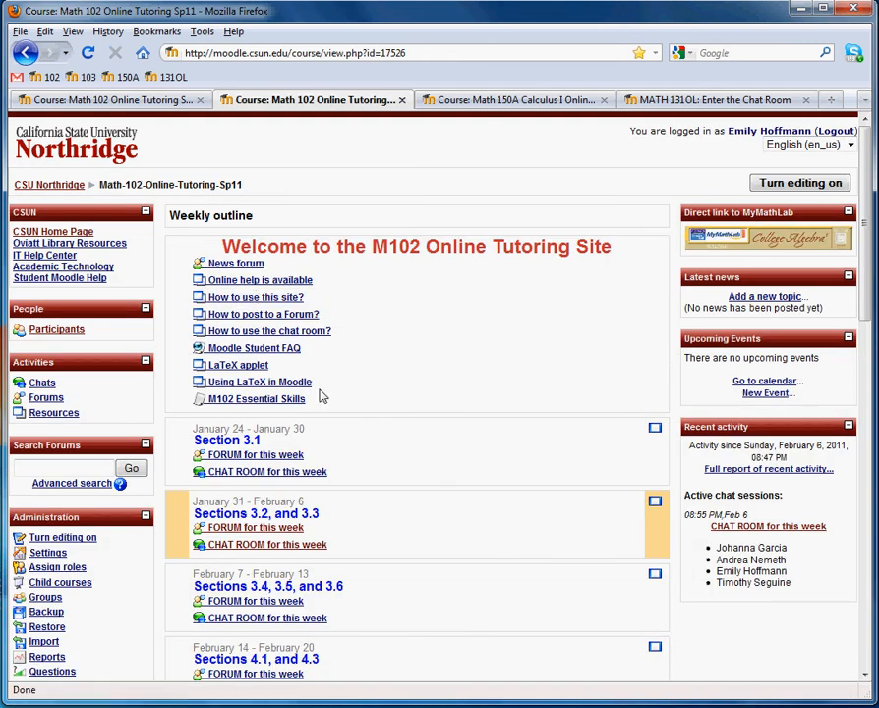